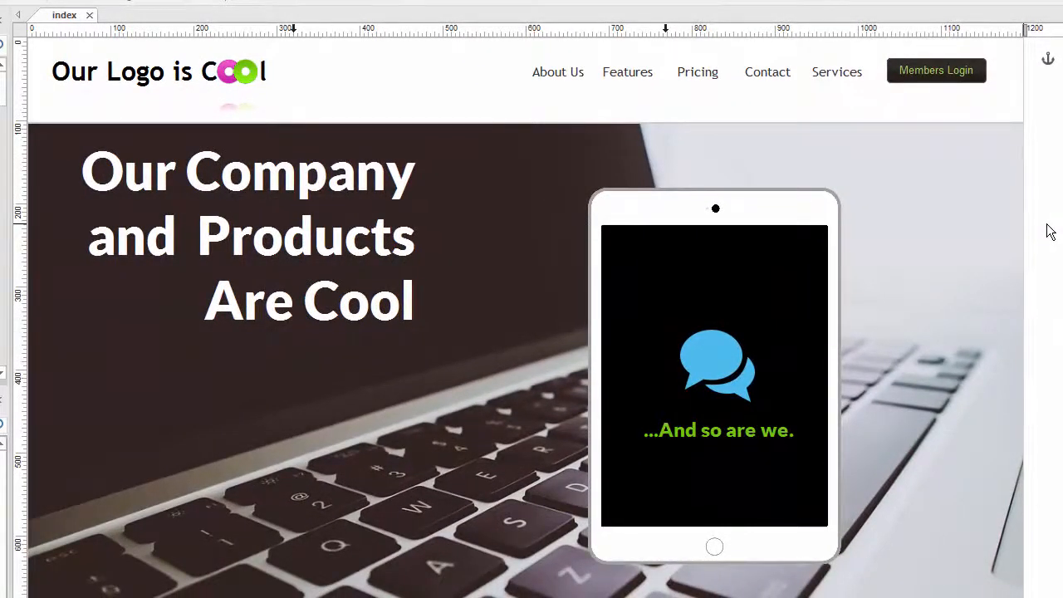
mouse_move(1038, 86)
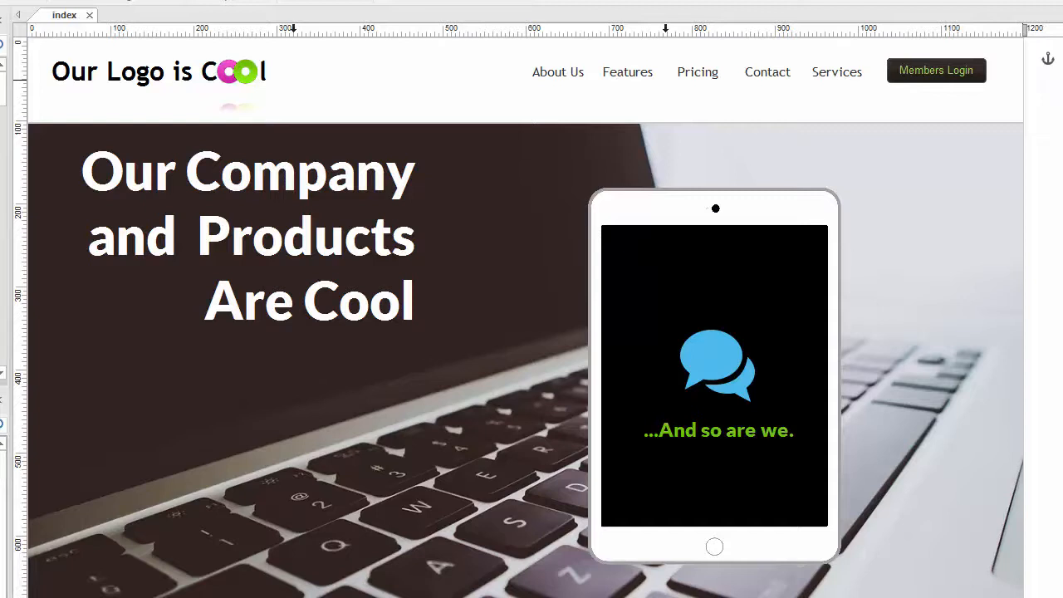
Close the icon settings and rename the page-top bookmark from Bookmark1 to Top.
scroll("down", 3)
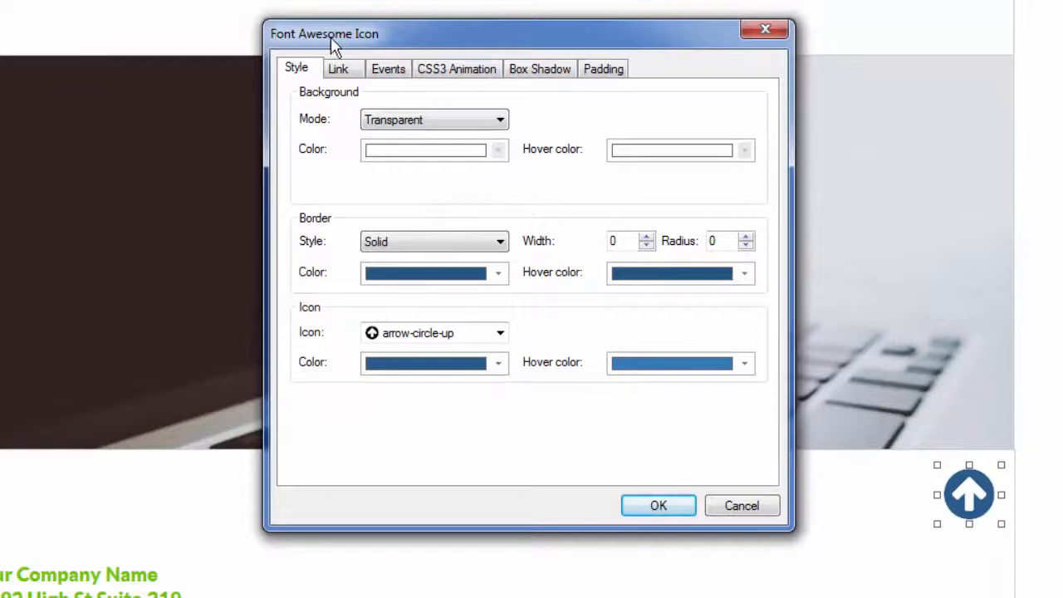
mouse_move(403, 349)
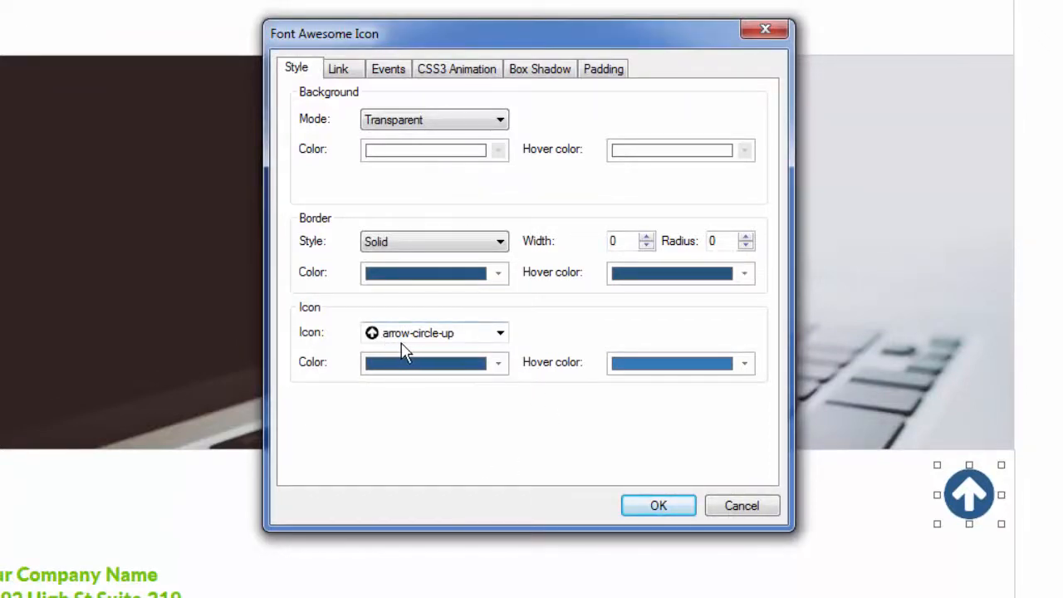
left_click(657, 504)
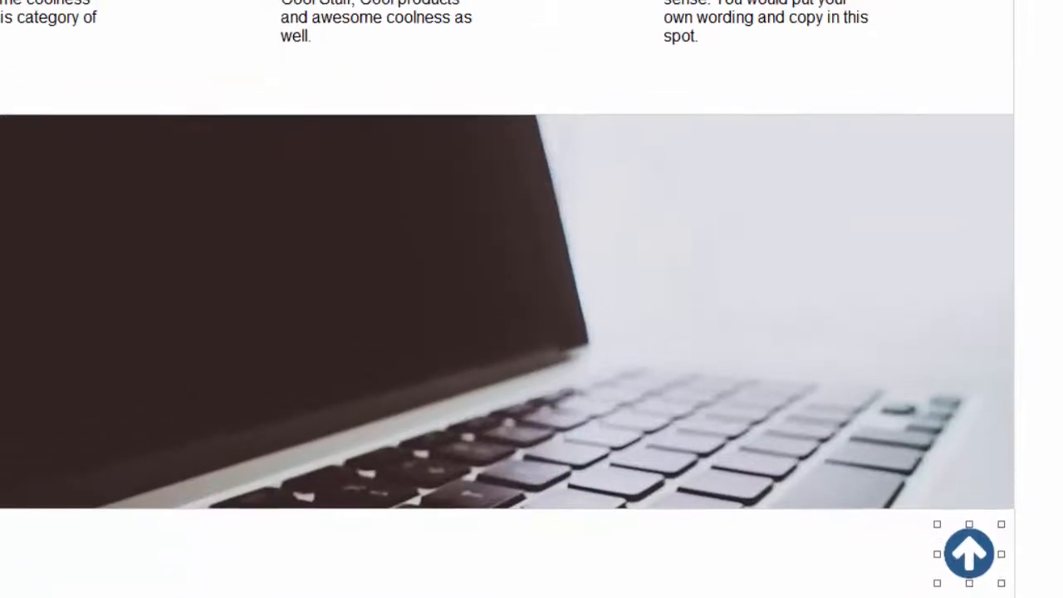
left_click(968, 553)
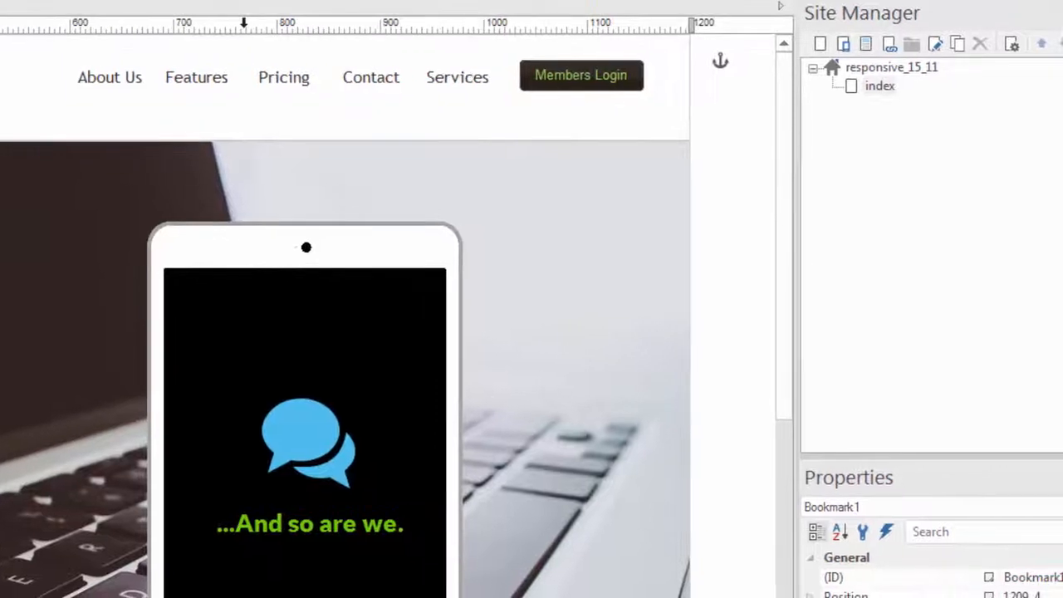
left_click(719, 61)
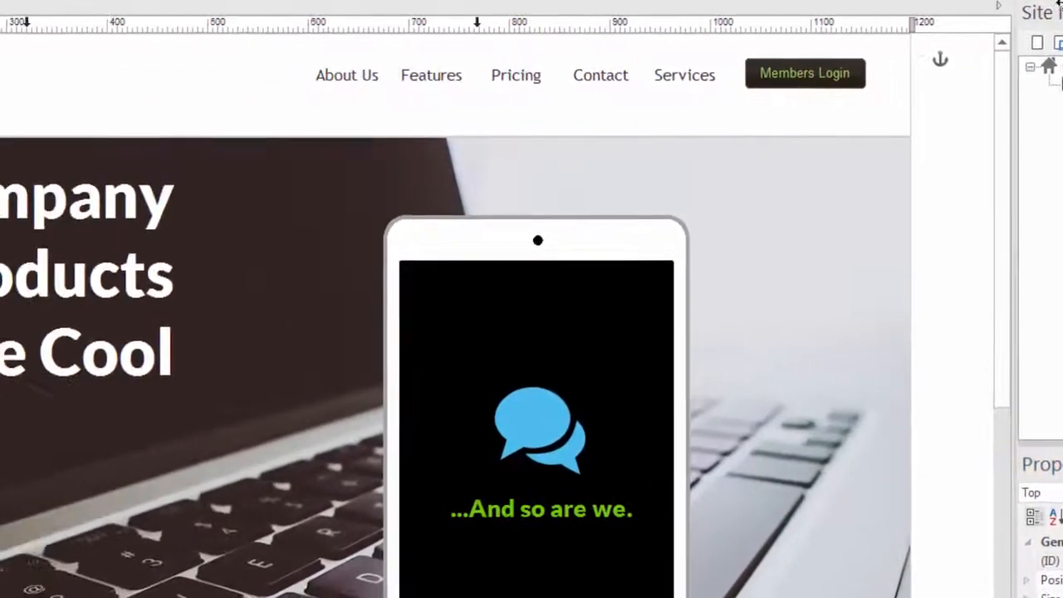
scroll("down", 3)
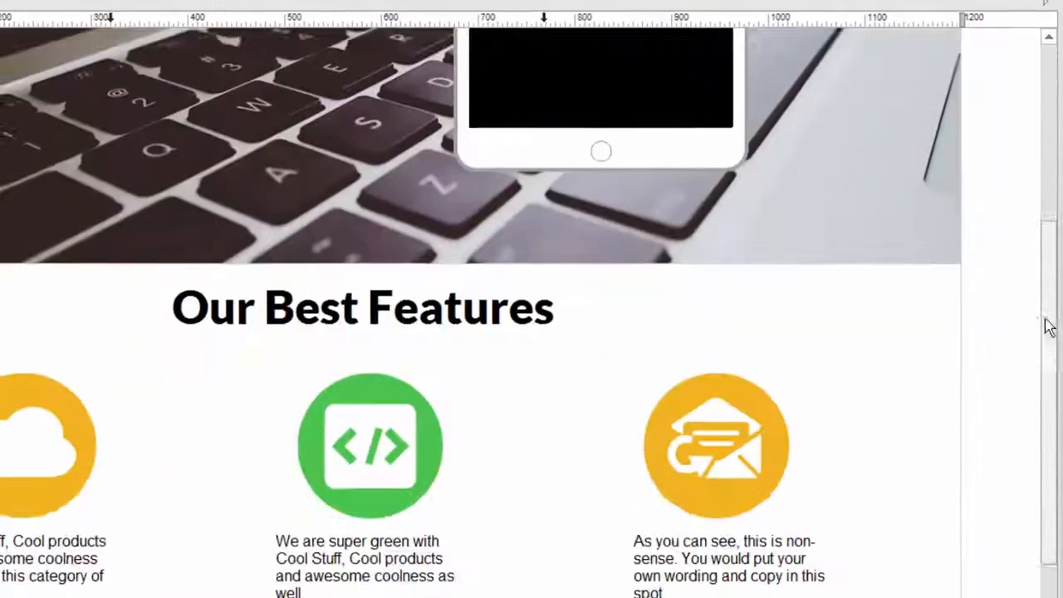
Set the arrow icon's link to Page in this Project with bookmark Top.
scroll("down", 3)
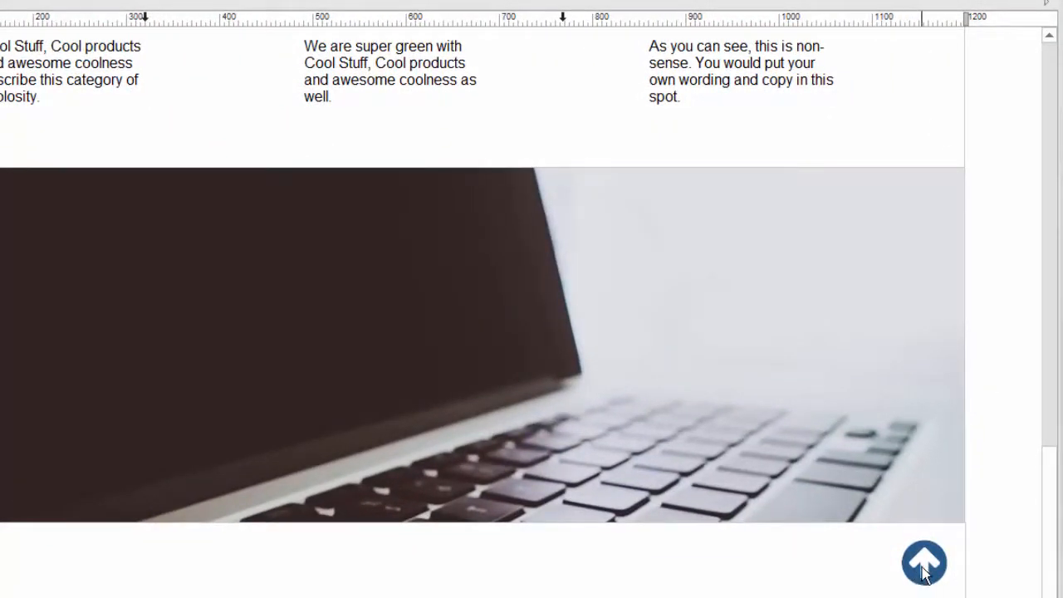
double_click(924, 562)
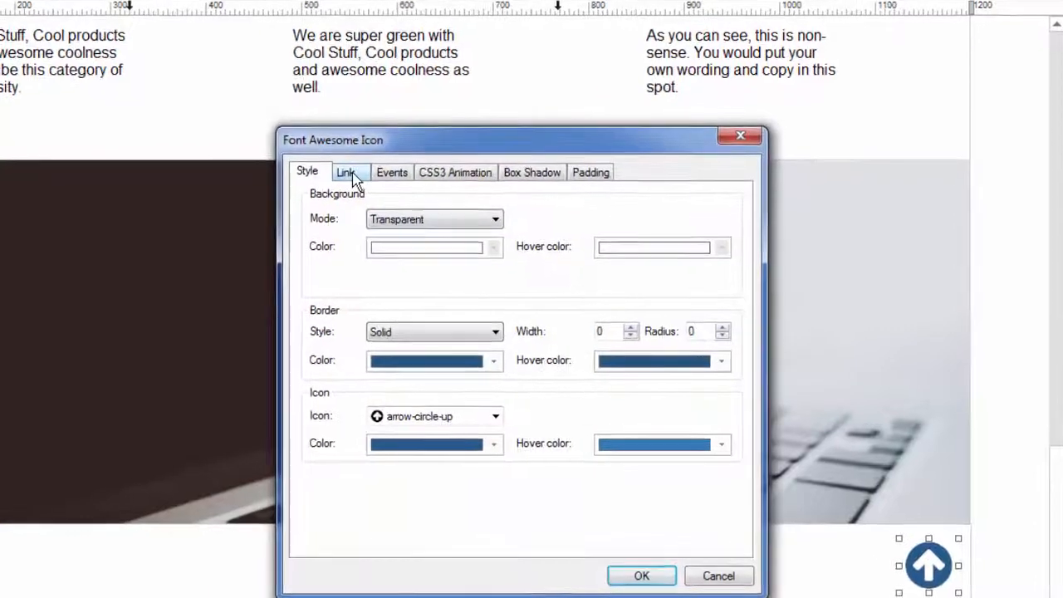
left_click(346, 172)
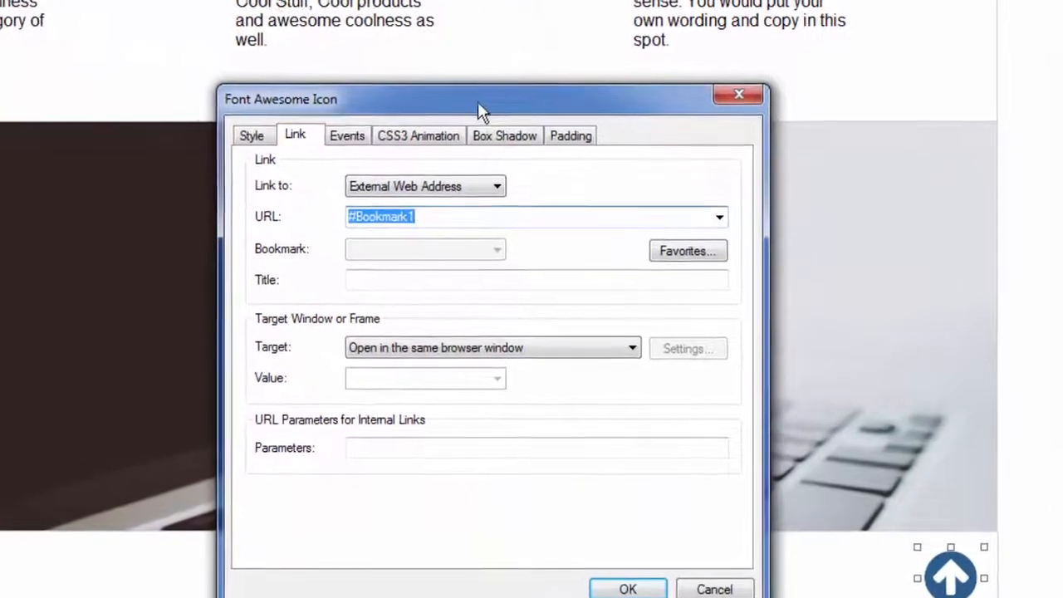
left_click_drag(482, 98, 455, 43)
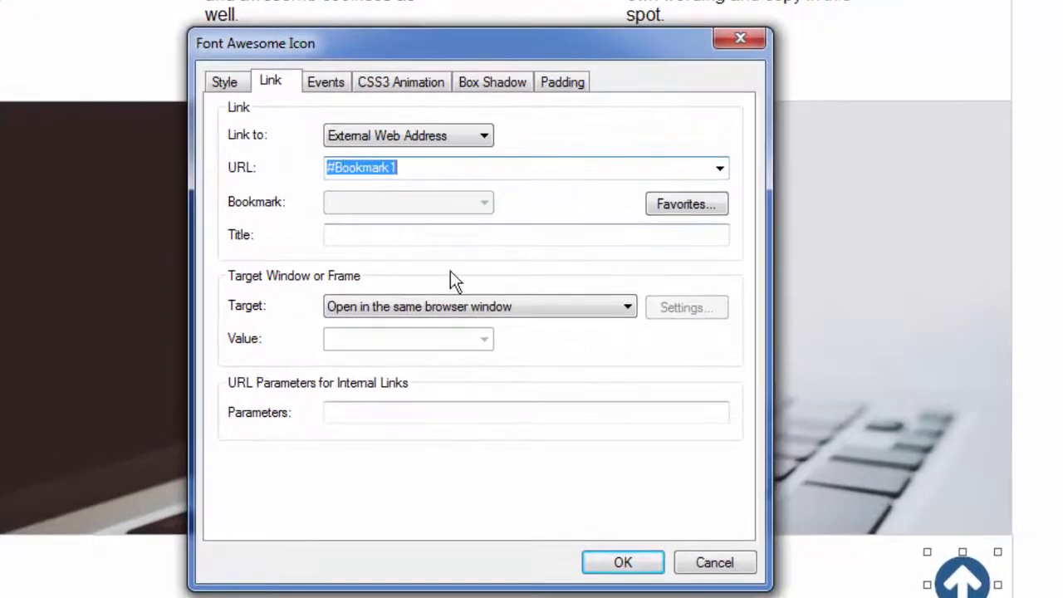
left_click(484, 134)
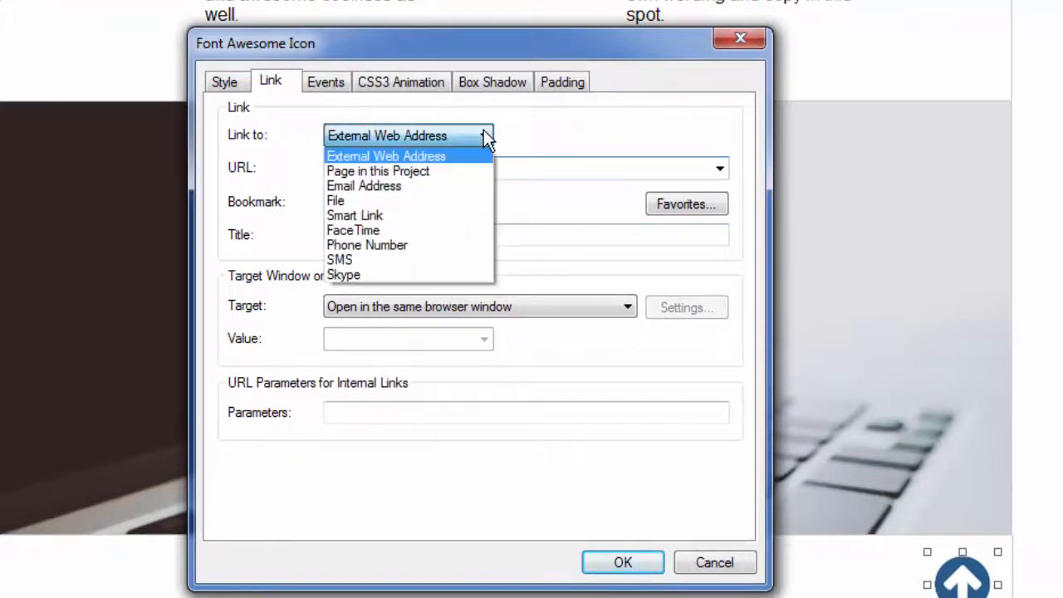
left_click(377, 171)
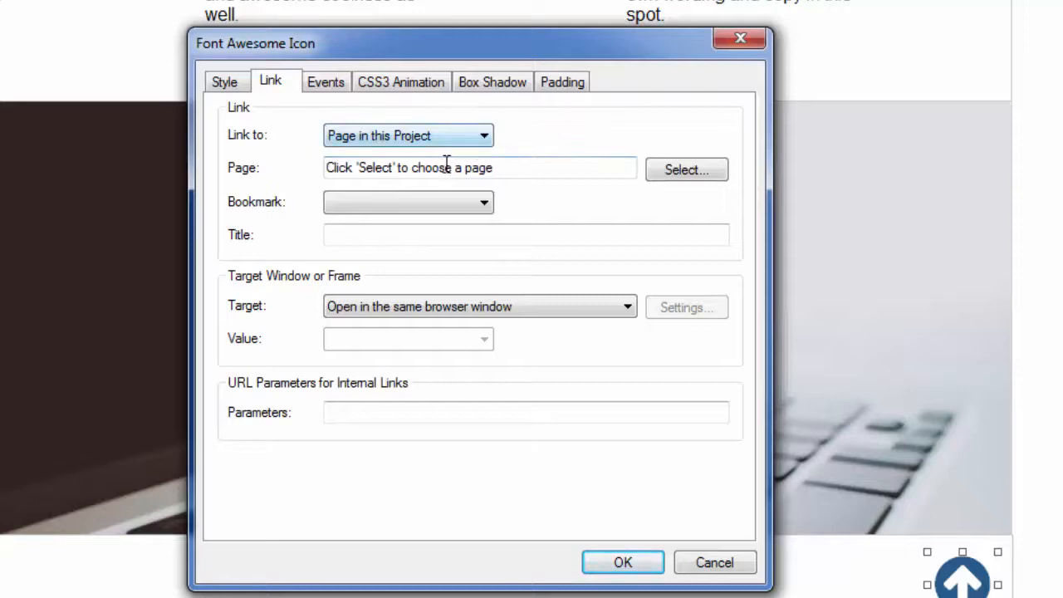
left_click(483, 202)
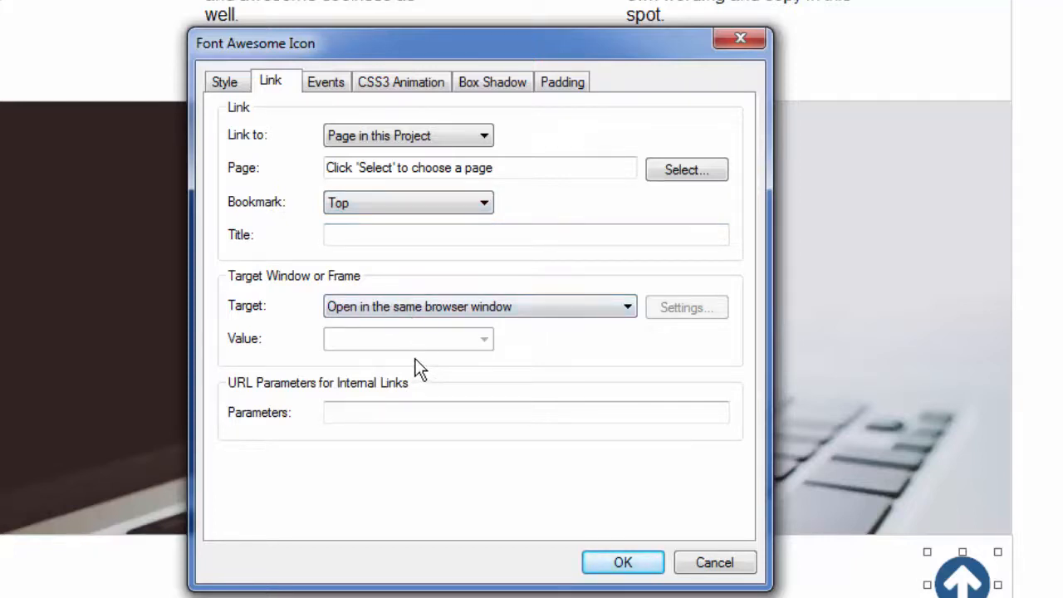
mouse_move(452, 411)
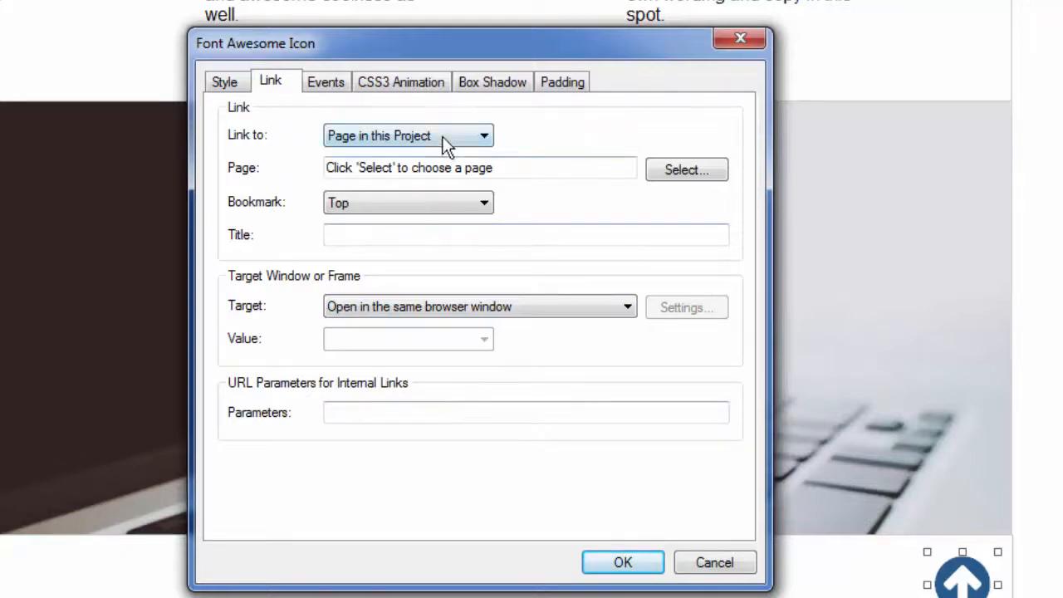
mouse_move(622, 222)
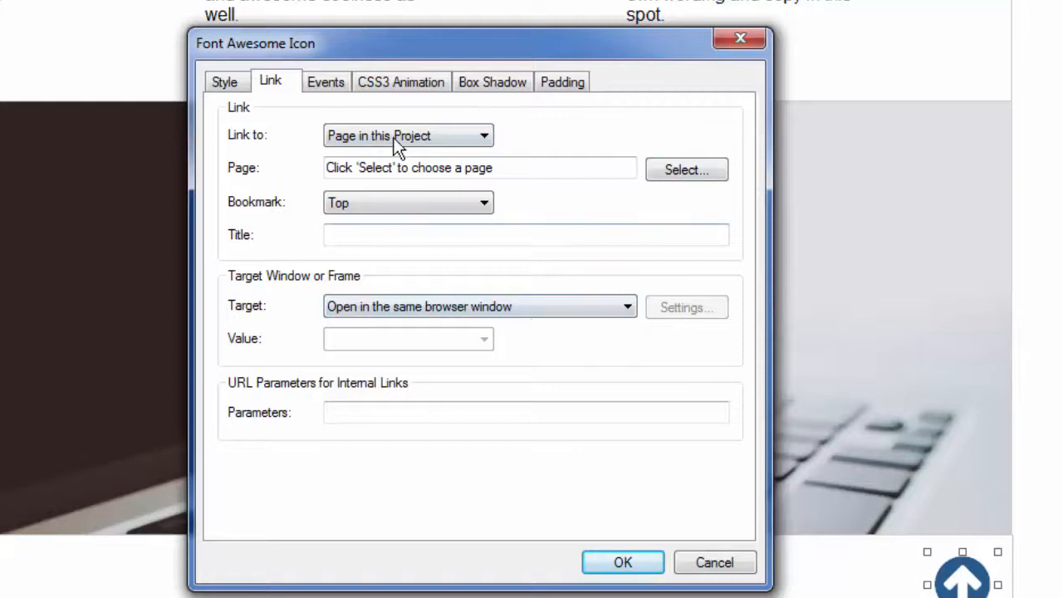
mouse_move(629, 193)
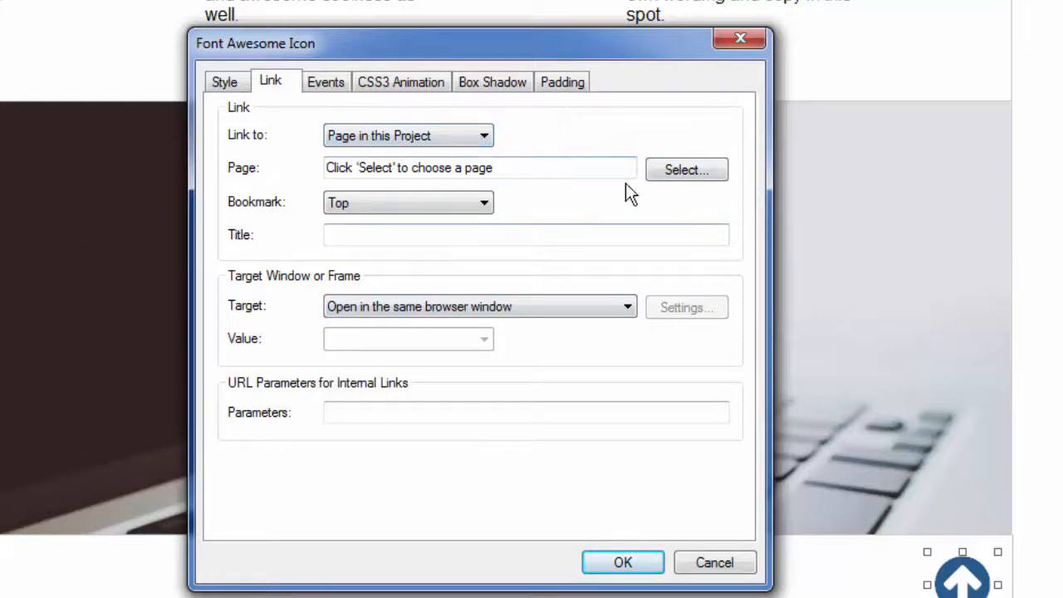
mouse_move(353, 285)
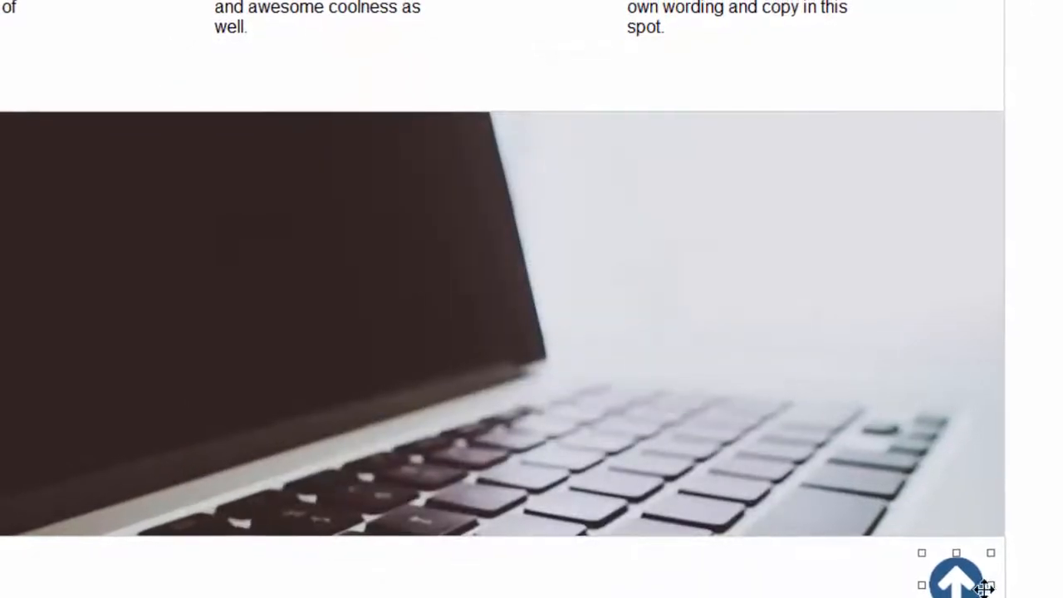
In the browser preview, click the bottom arrow icon twice to confirm it jumps to the top.
scroll("up", 3)
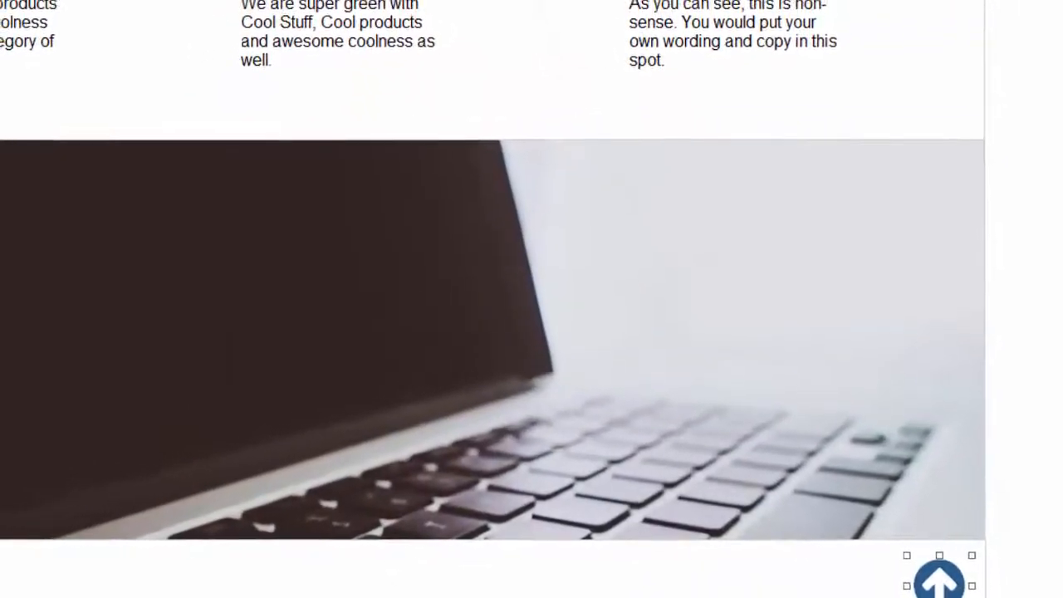
scroll("up", 3)
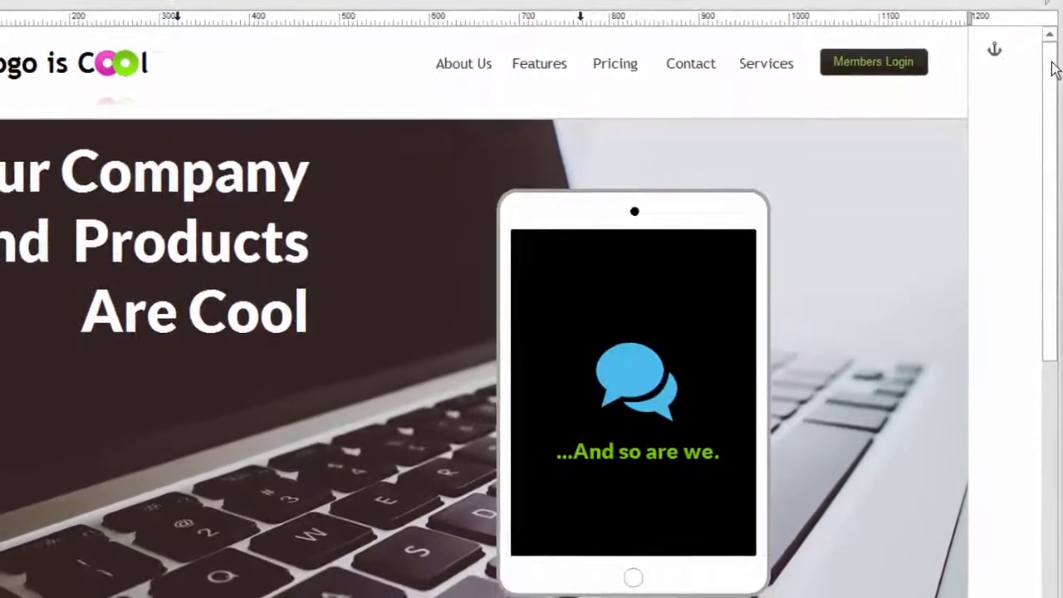
scroll("down", 3)
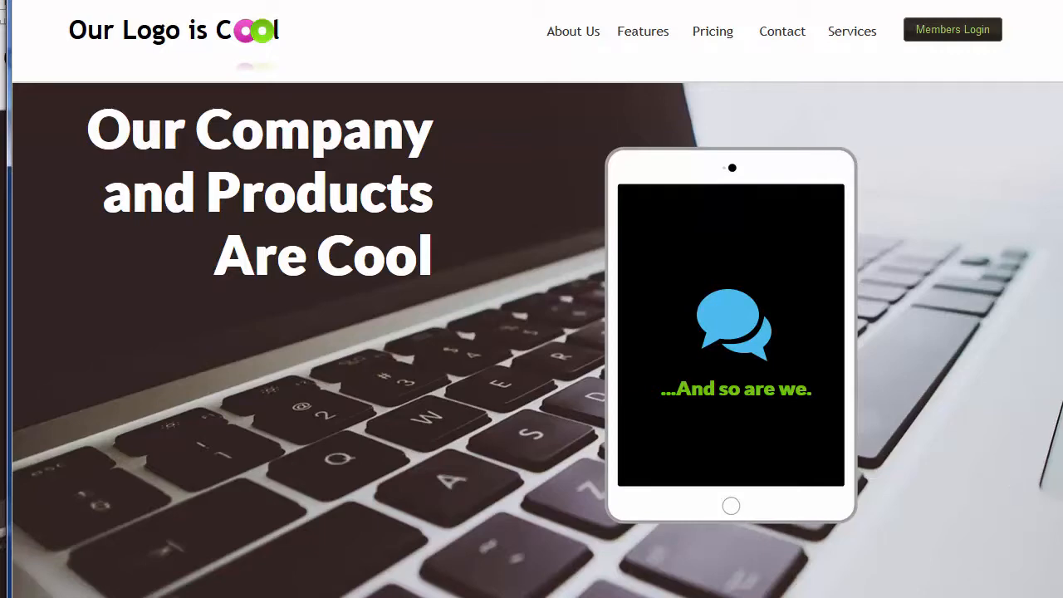
scroll("down", 3)
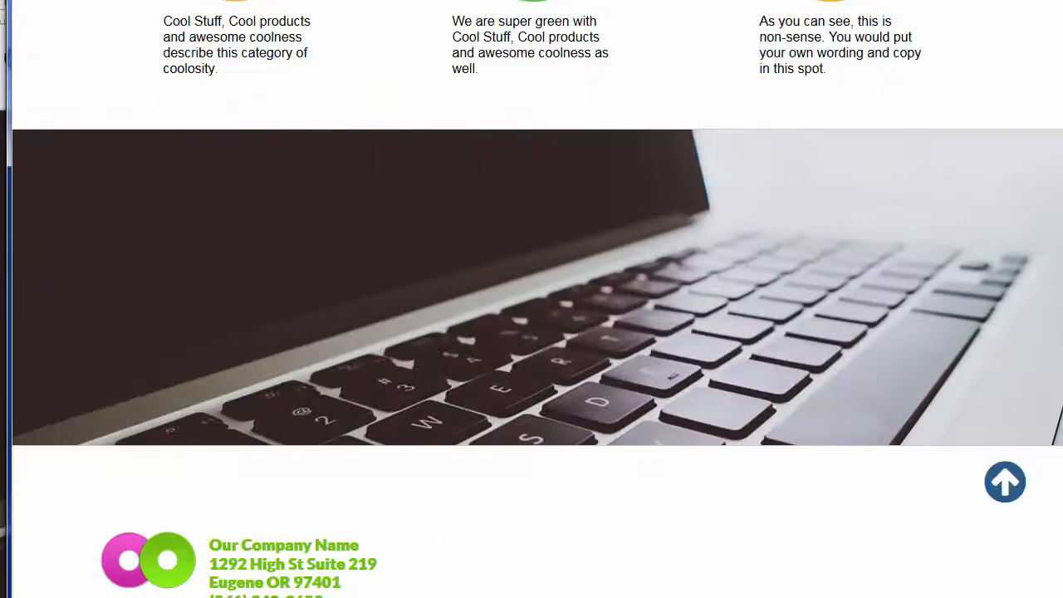
mouse_move(1005, 481)
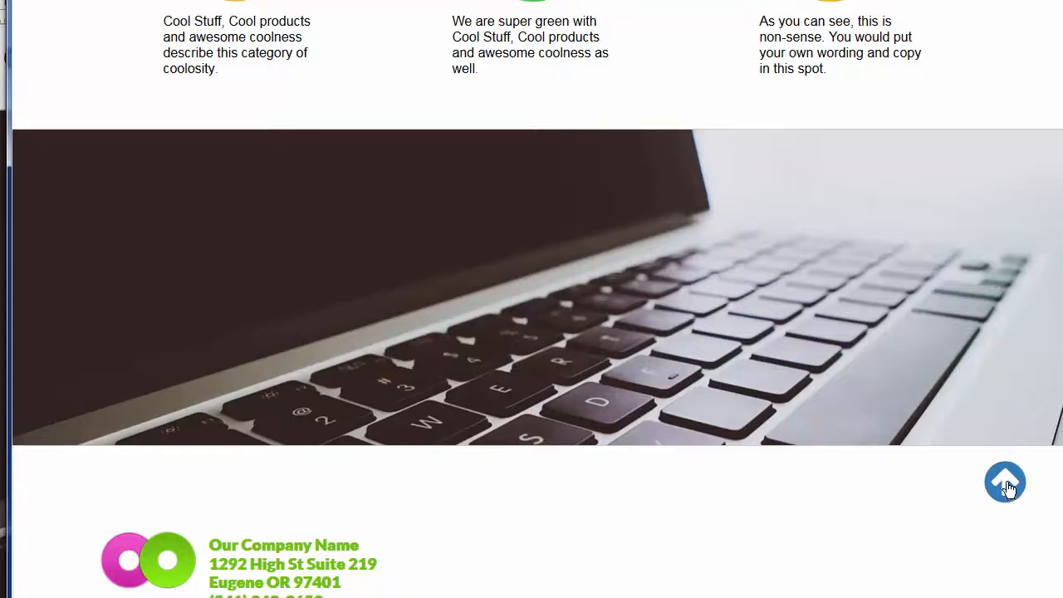
left_click(1004, 482)
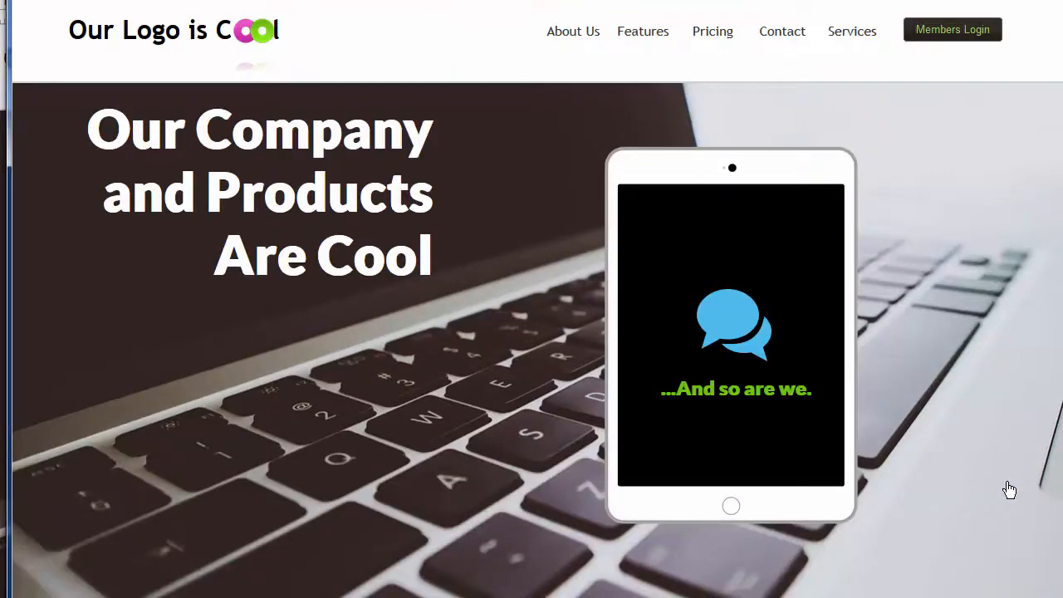
mouse_move(1019, 437)
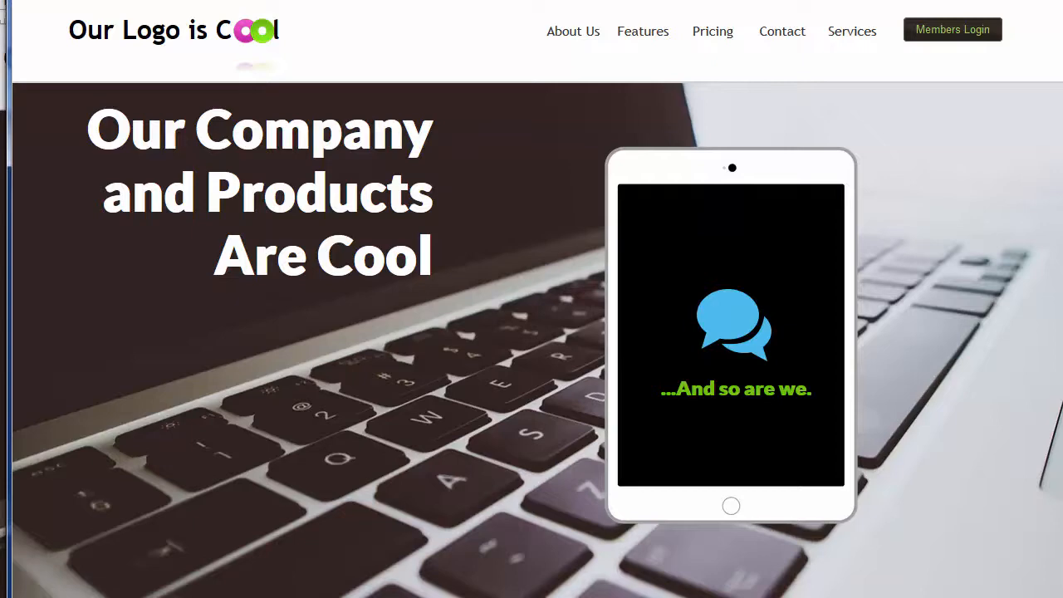
scroll("down", 3)
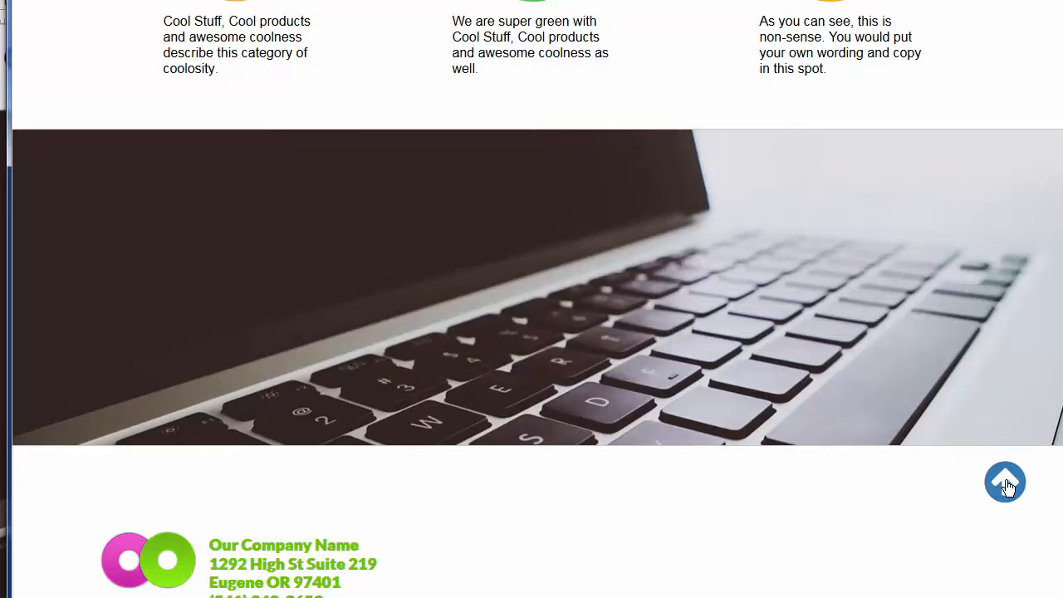
left_click(1004, 481)
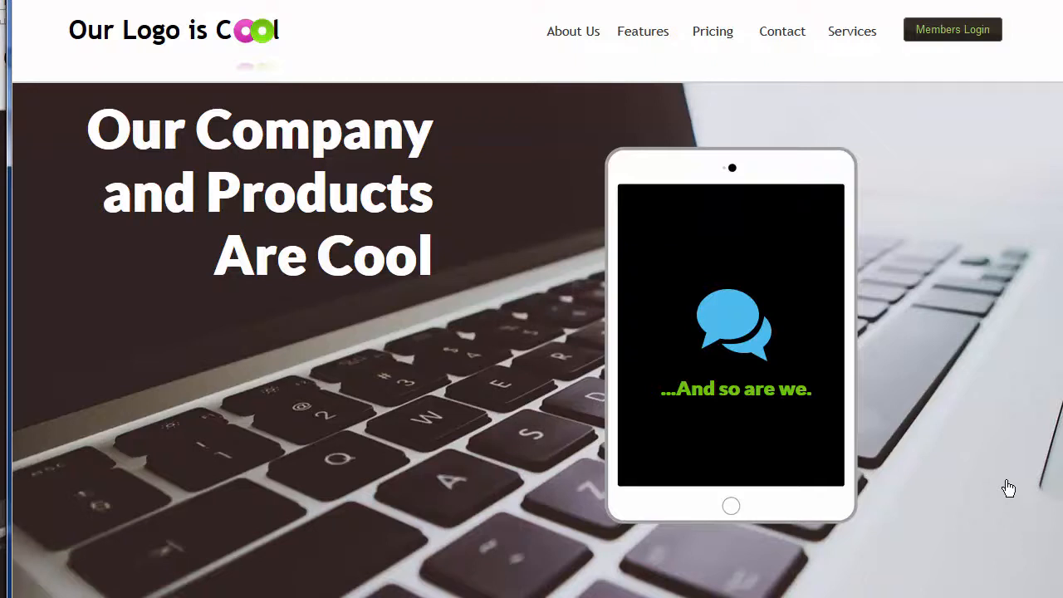
mouse_move(928, 447)
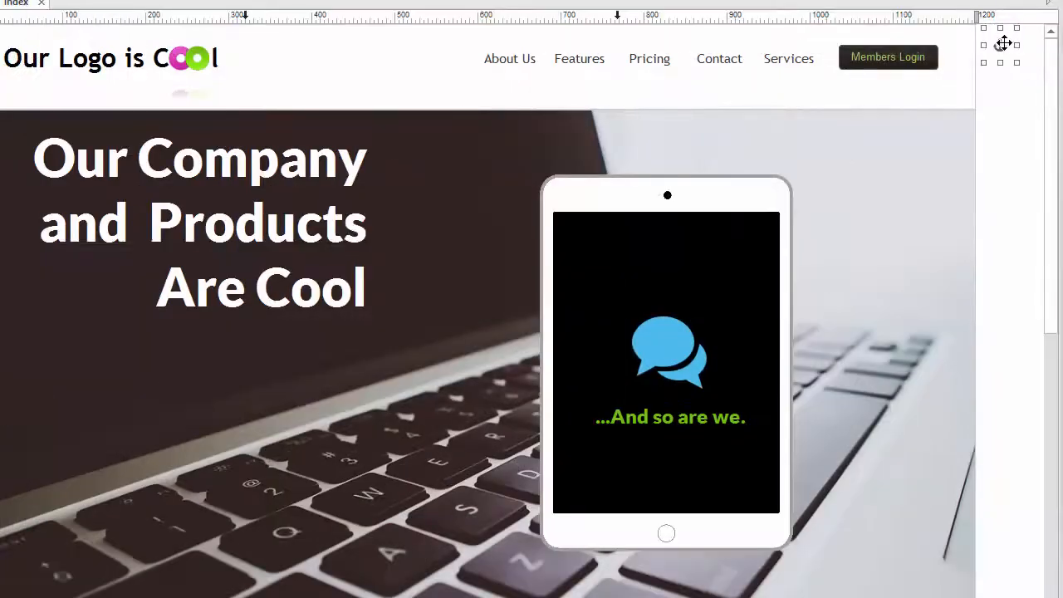
scroll("down", 3)
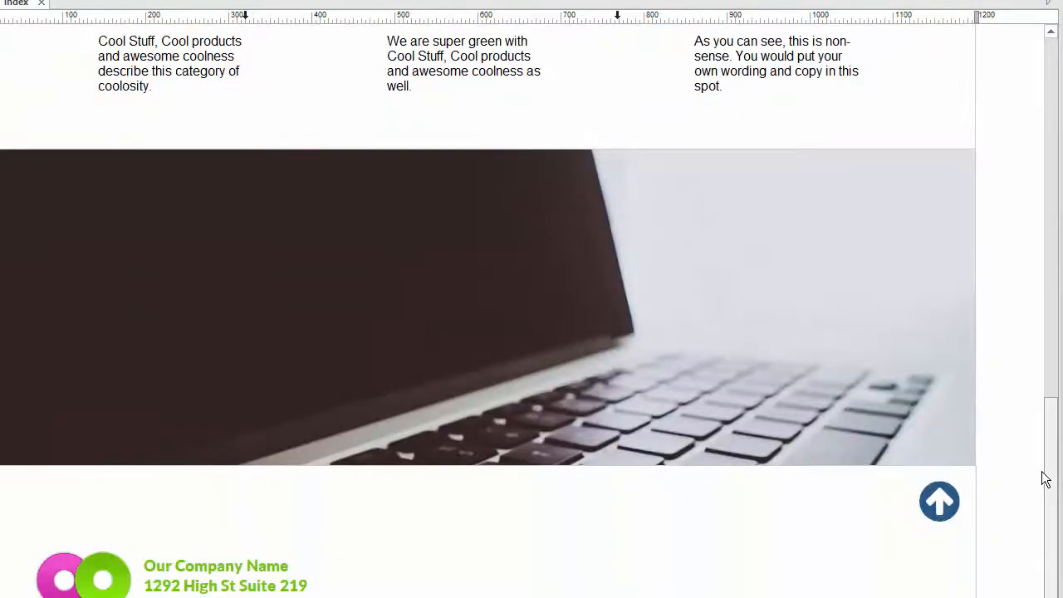
left_click(939, 501)
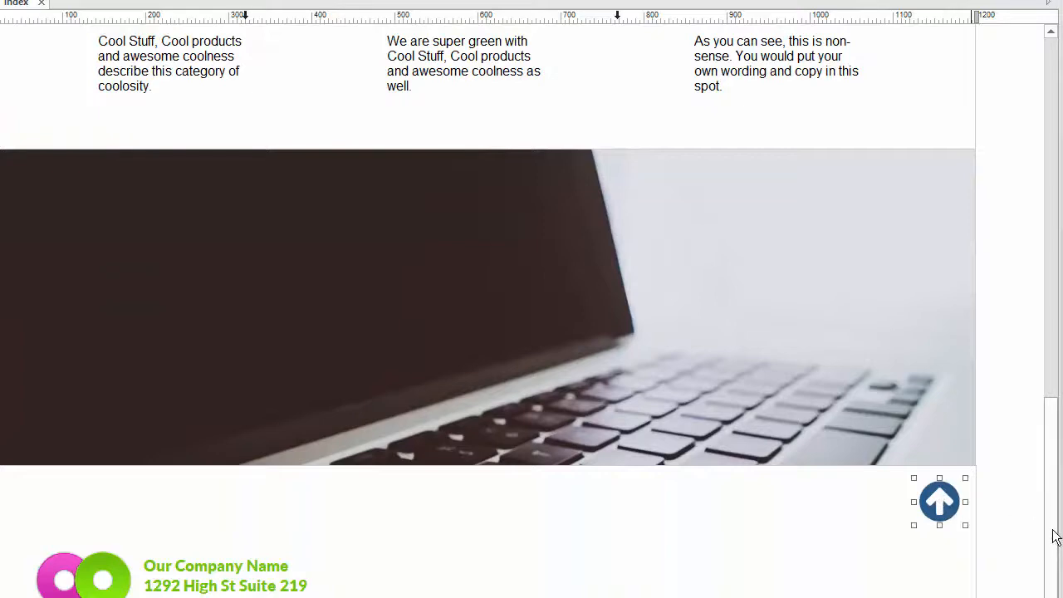
scroll("up", 3)
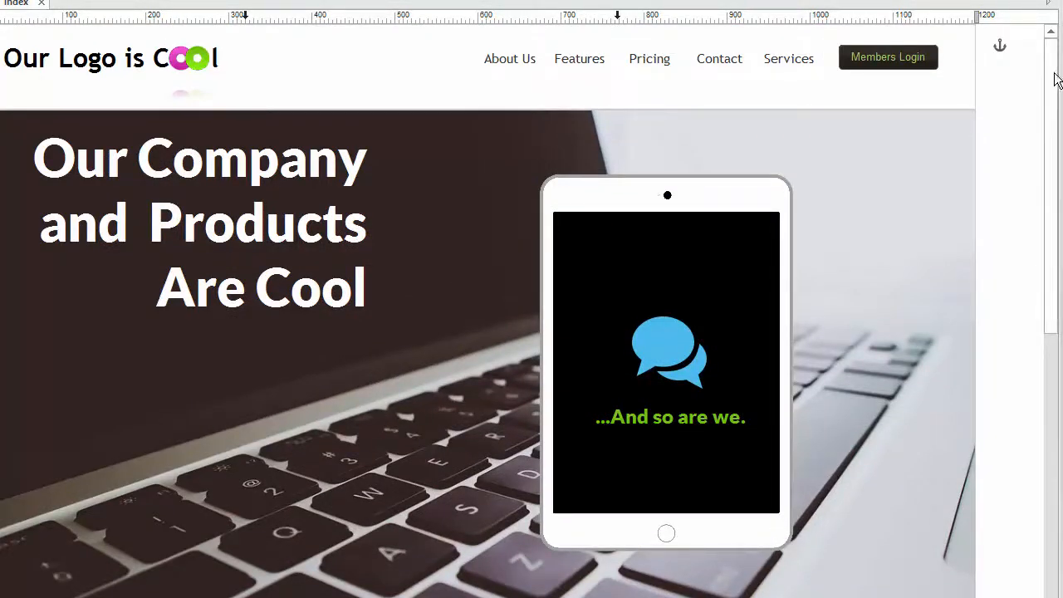
mouse_move(1000, 51)
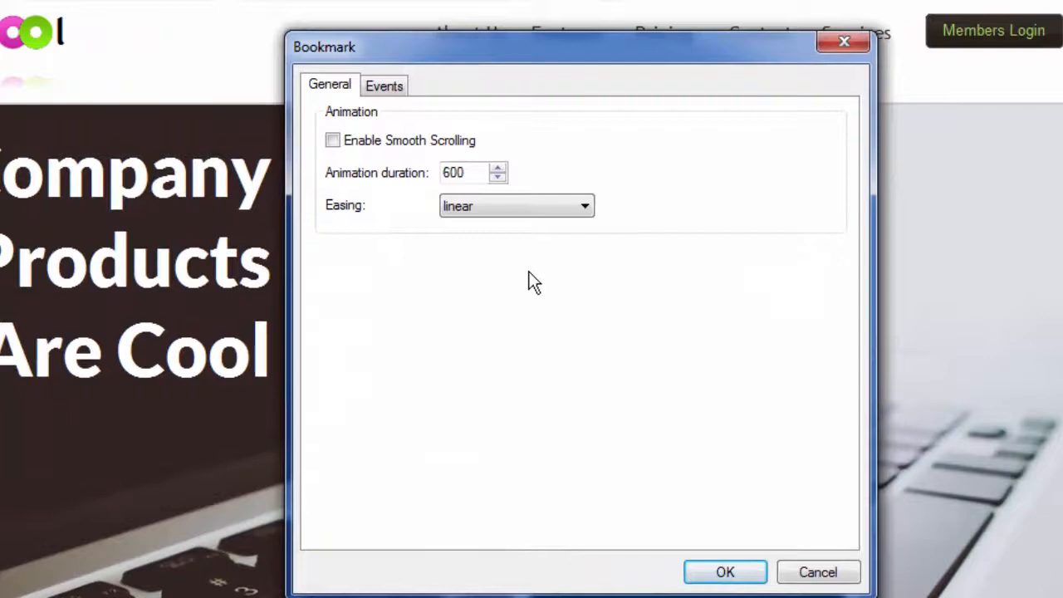
mouse_move(569, 251)
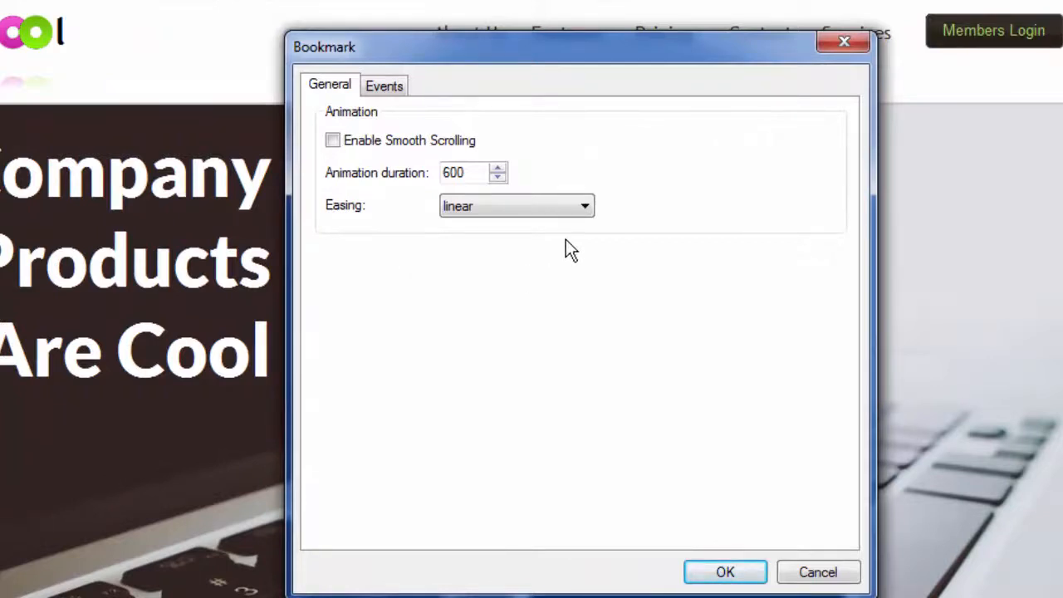
Tick Enable Smooth Scrolling on the Top bookmark, keeping 600 duration and linear easing.
left_click(384, 84)
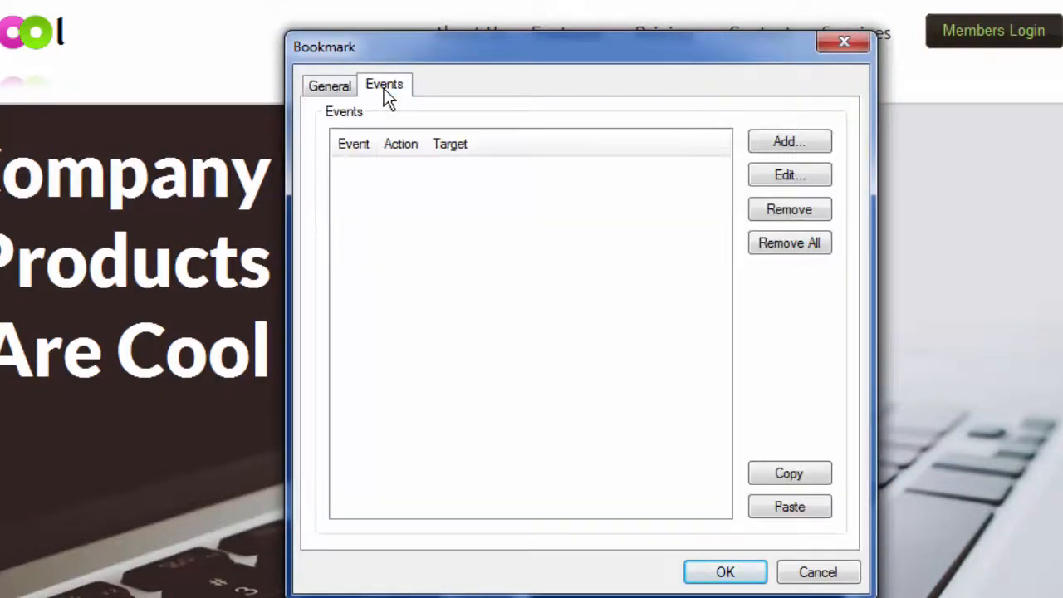
left_click(329, 85)
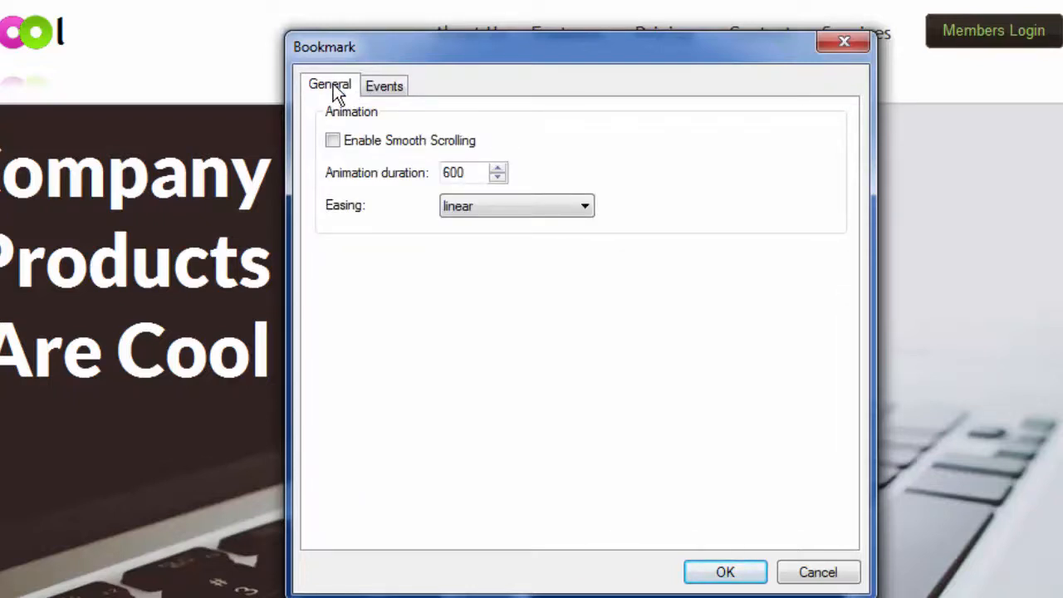
mouse_move(353, 170)
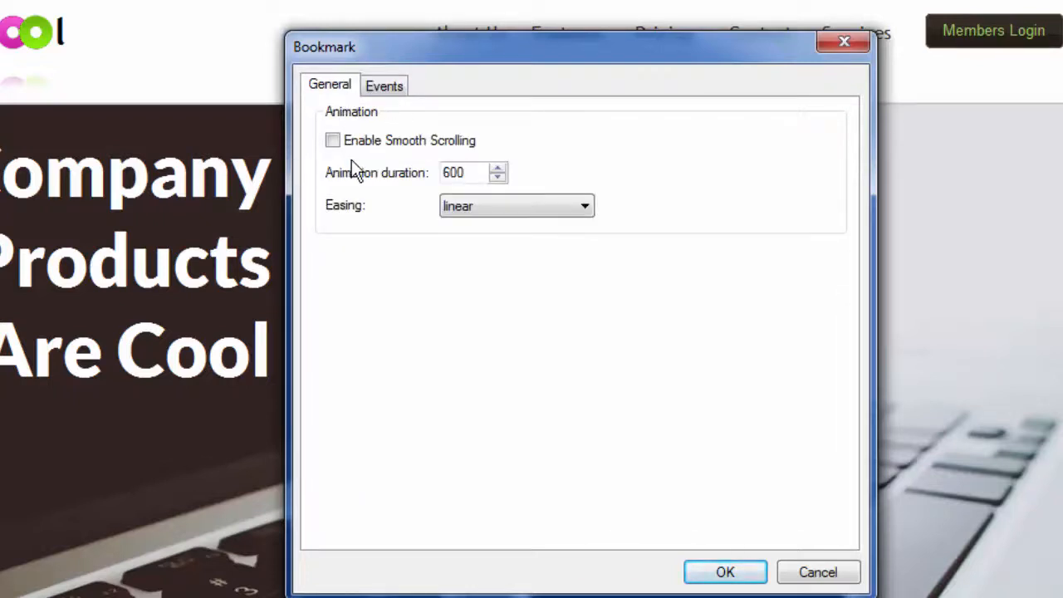
left_click(332, 139)
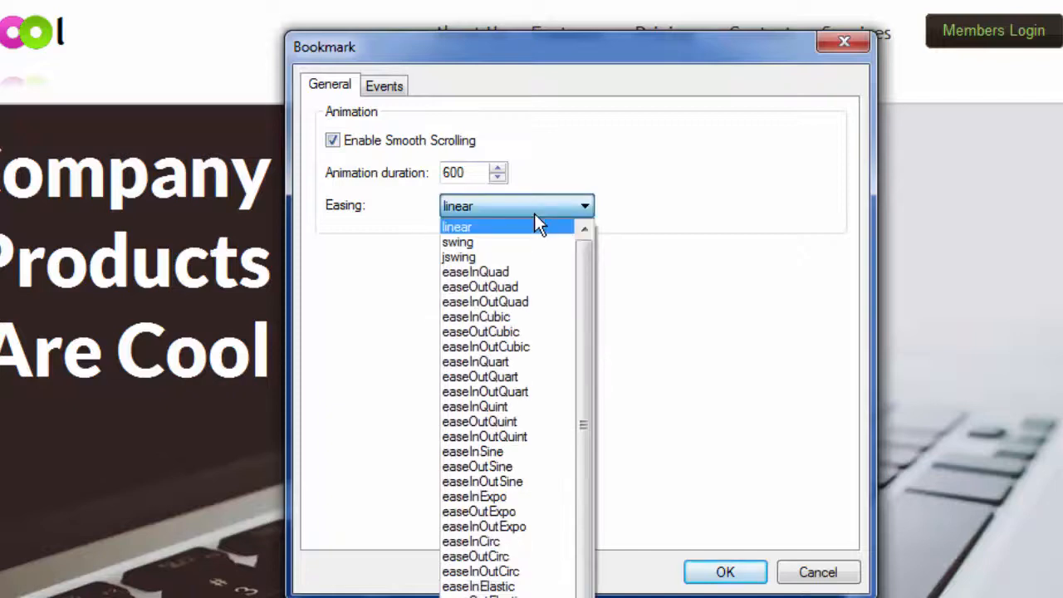
mouse_move(461, 239)
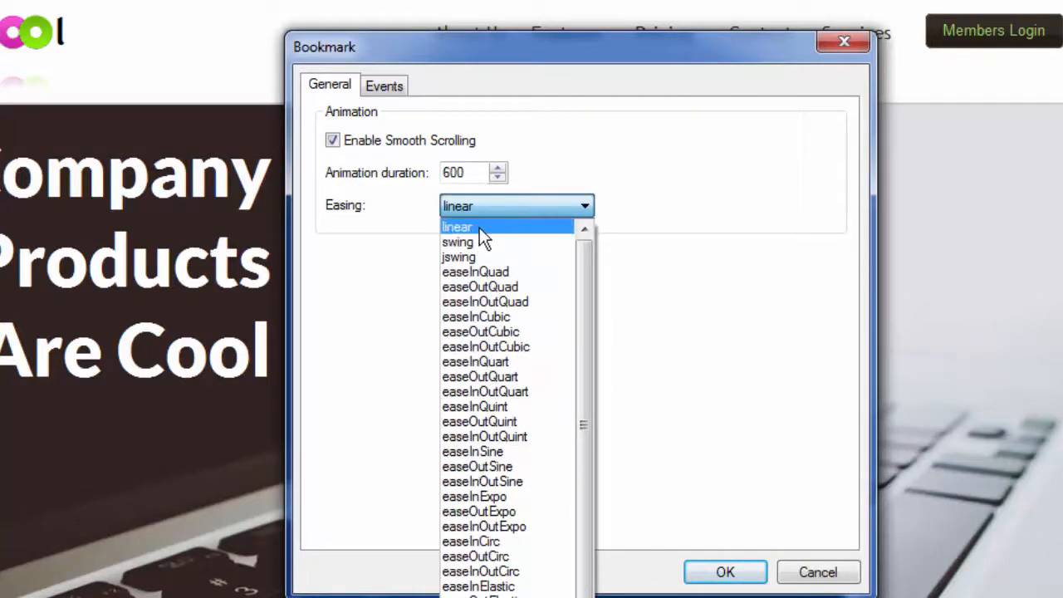
left_click(456, 226)
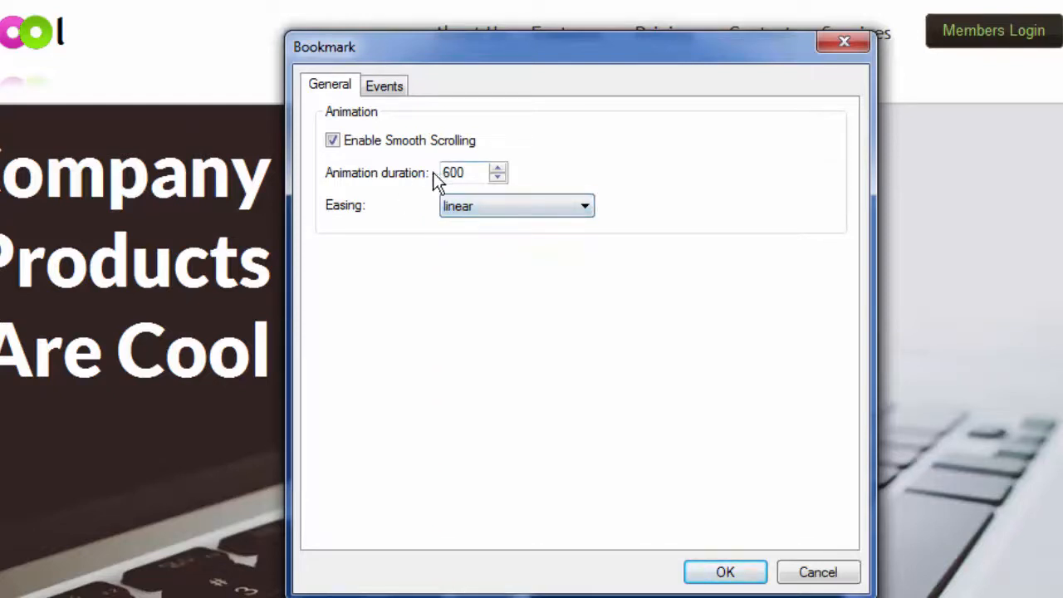
mouse_move(693, 394)
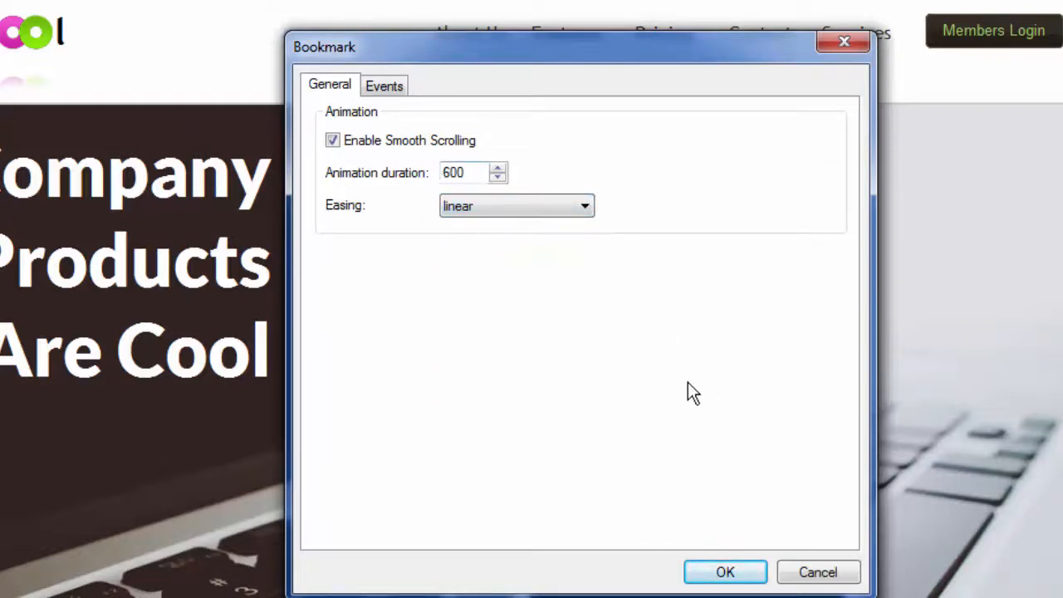
mouse_move(724, 572)
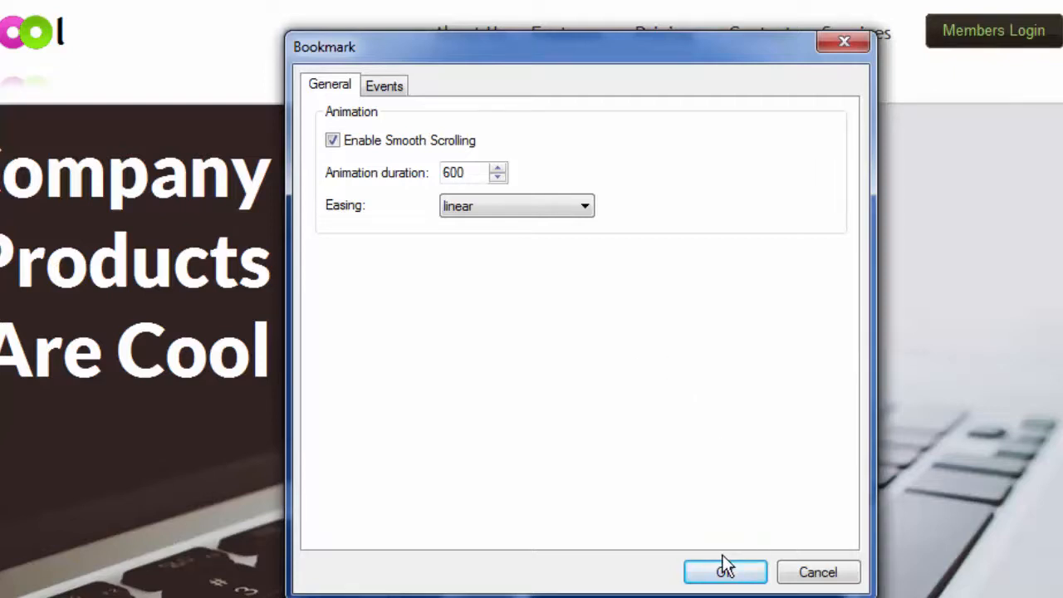
mouse_move(345, 162)
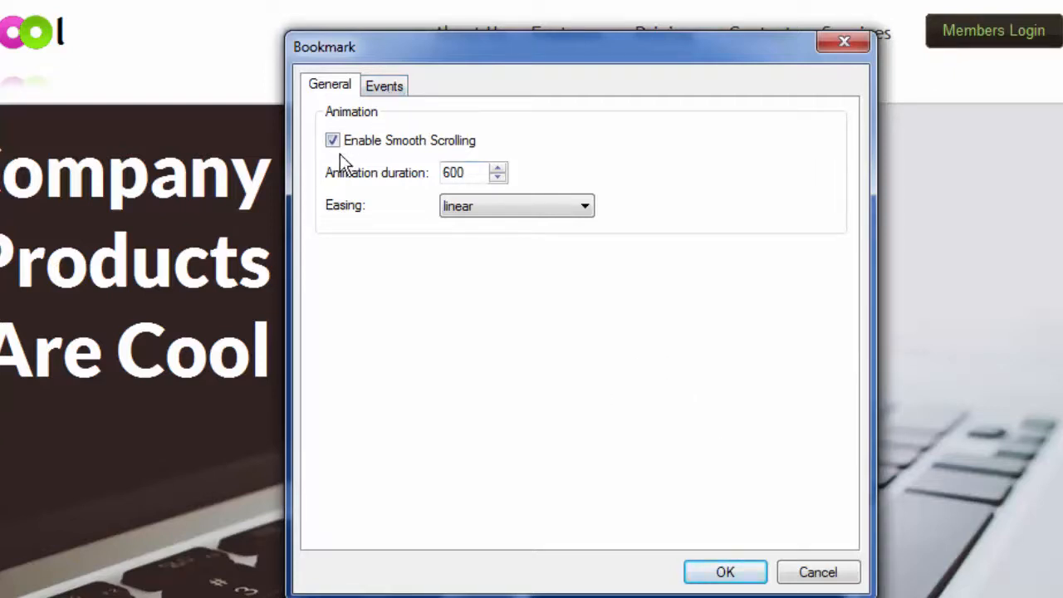
left_click(724, 571)
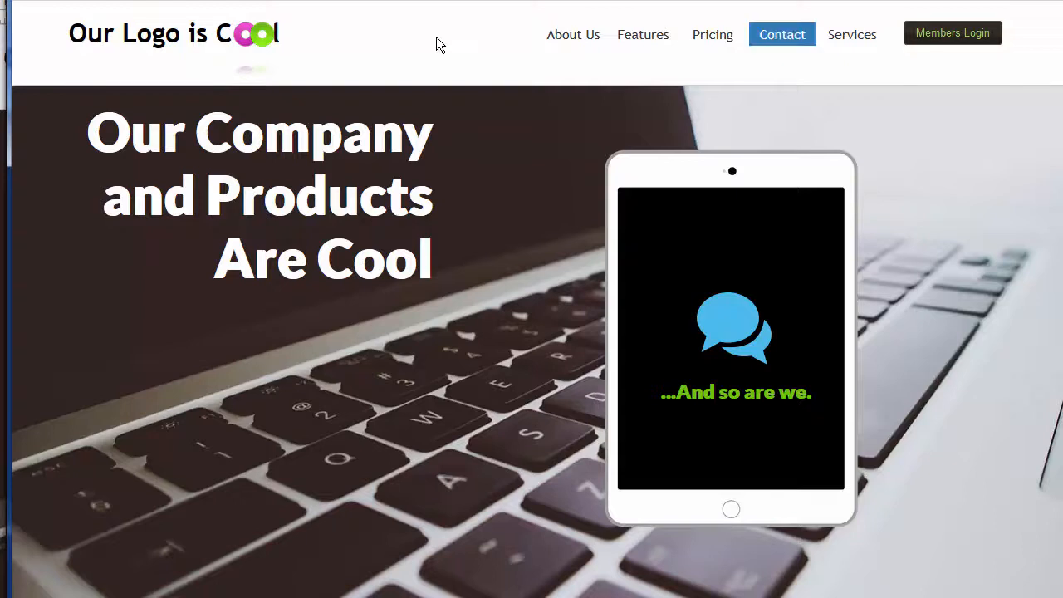
mouse_move(953, 73)
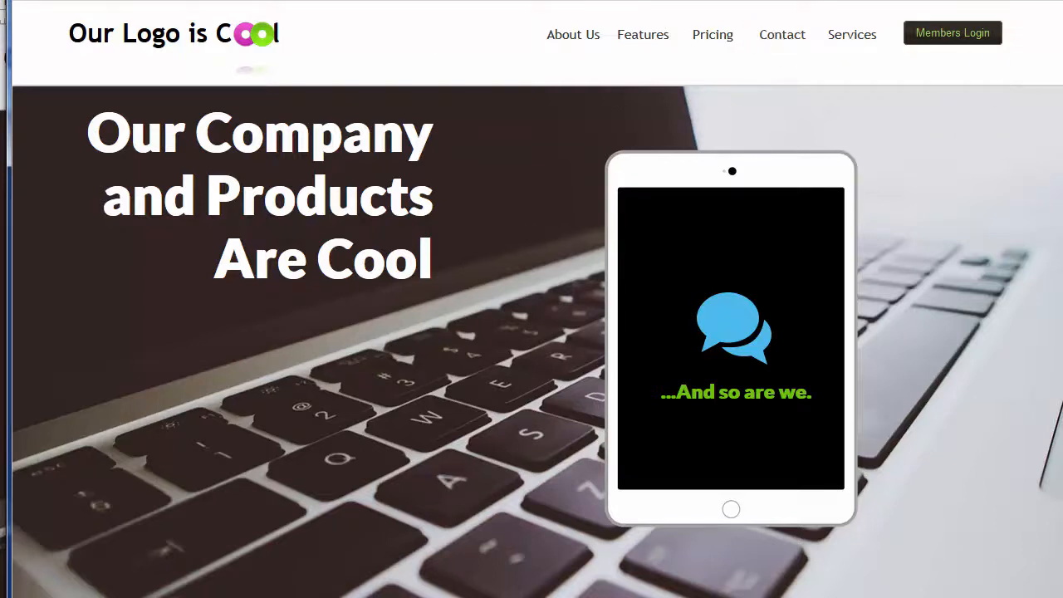
Scroll the preview to the bottom and click the up-arrow to test smooth scrolling to the top.
scroll("down", 3)
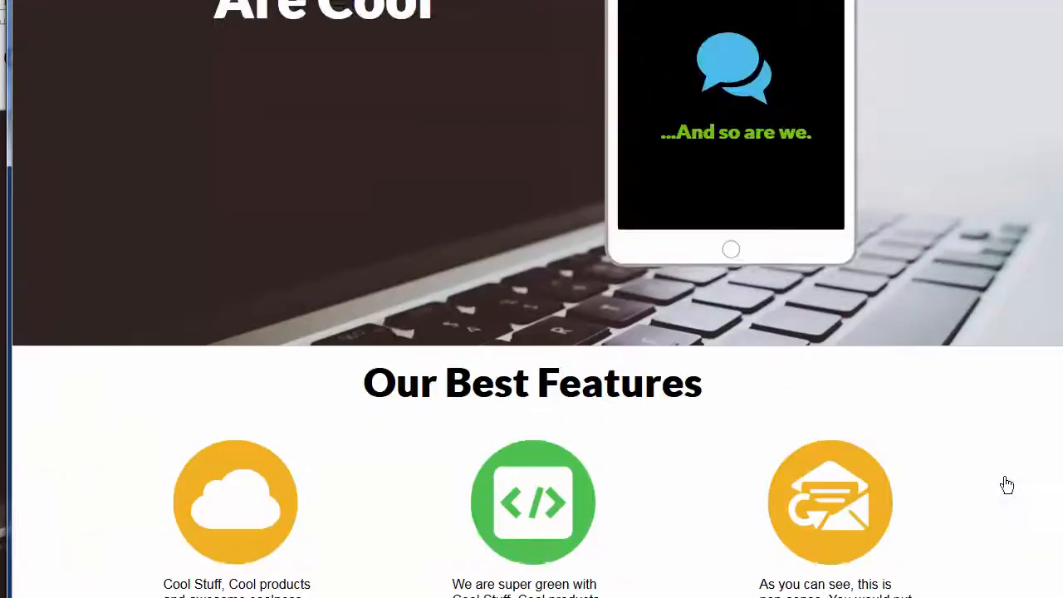
scroll("up", 3)
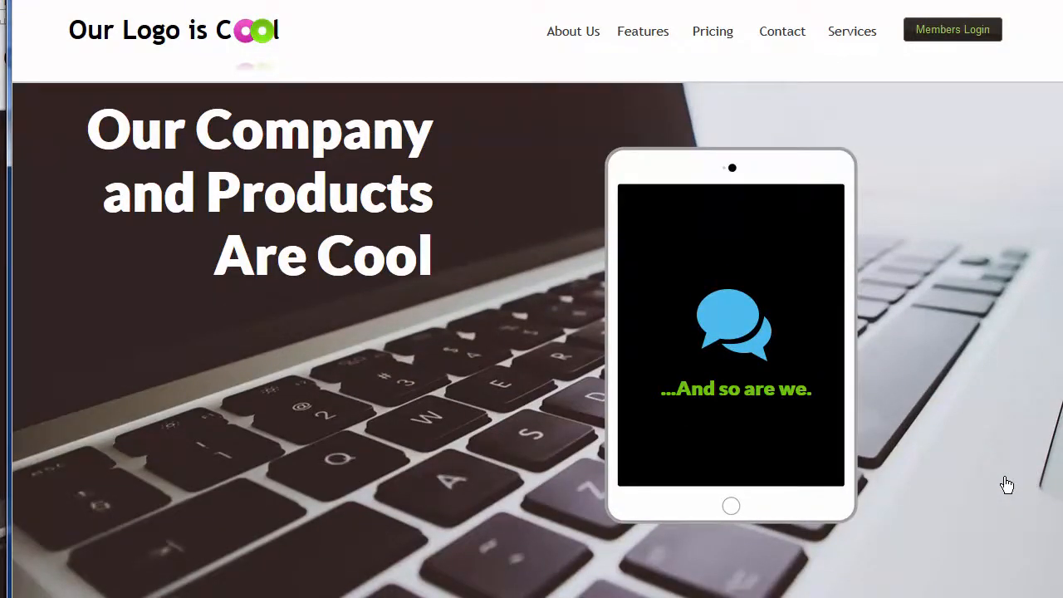
mouse_move(1021, 136)
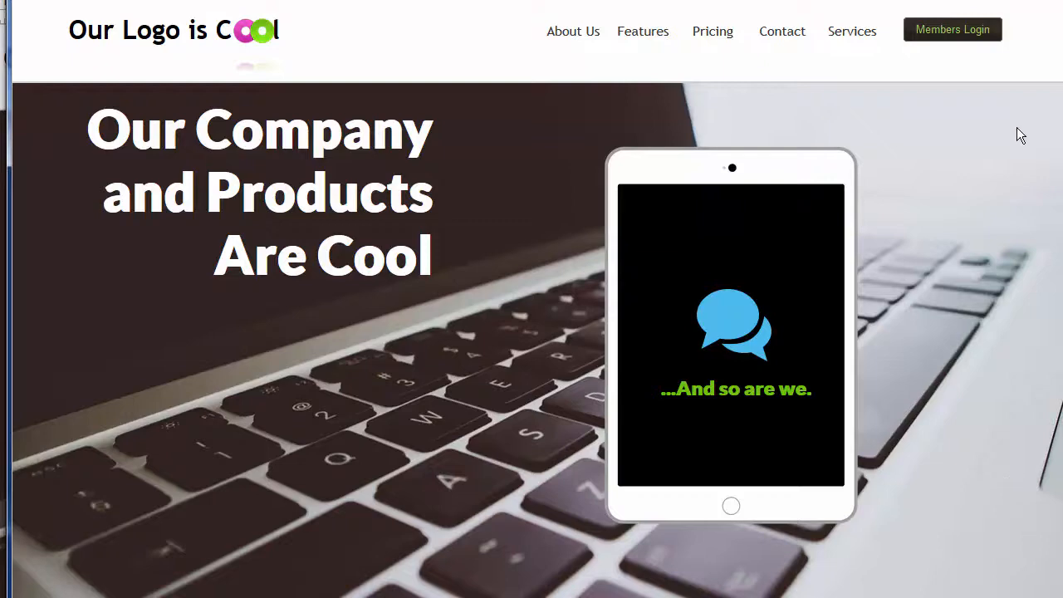
scroll("down", 3)
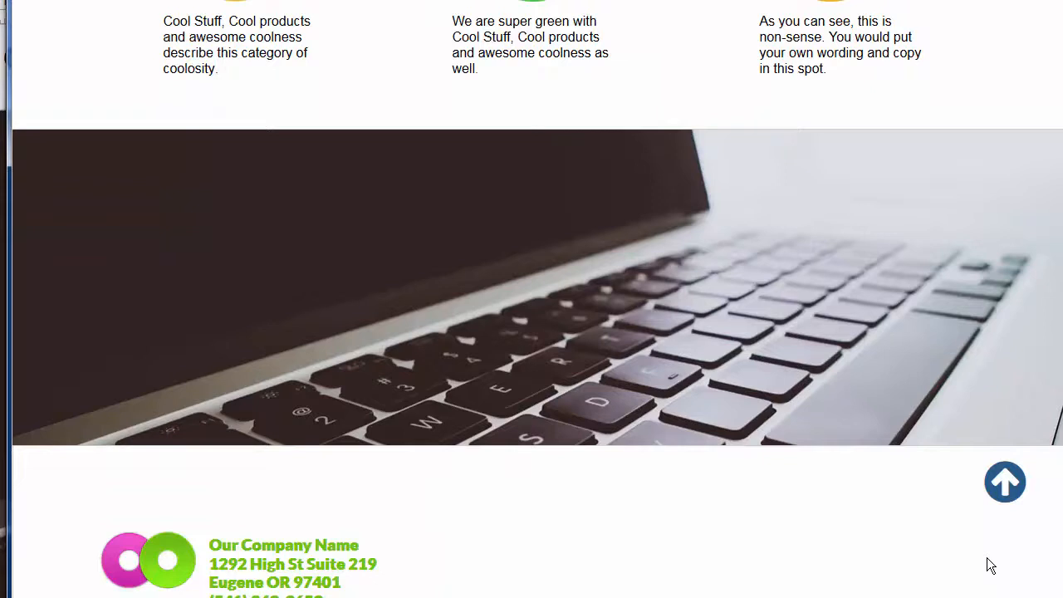
mouse_move(1005, 481)
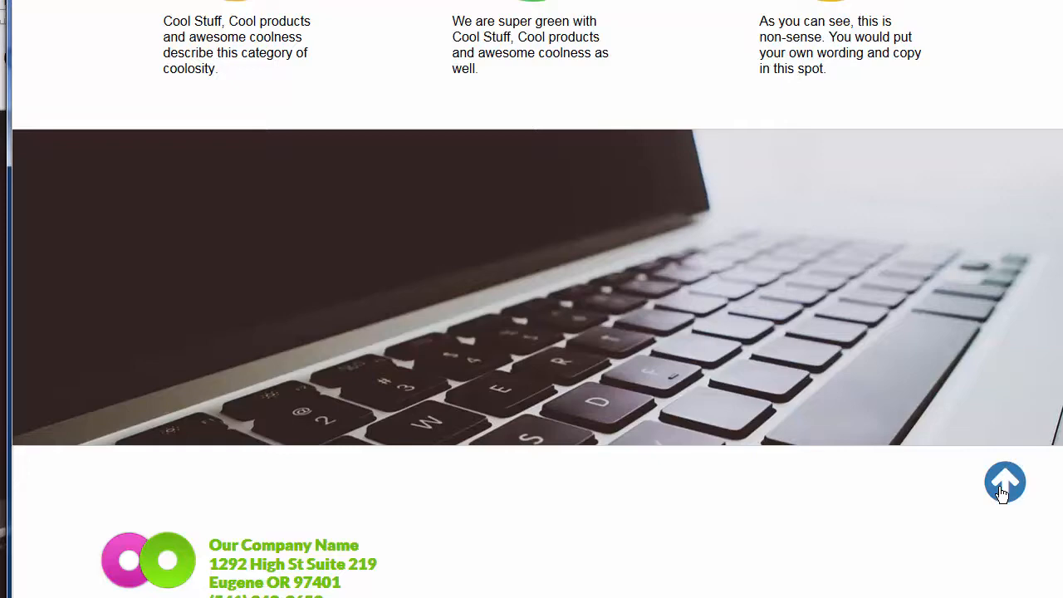
left_click(1005, 482)
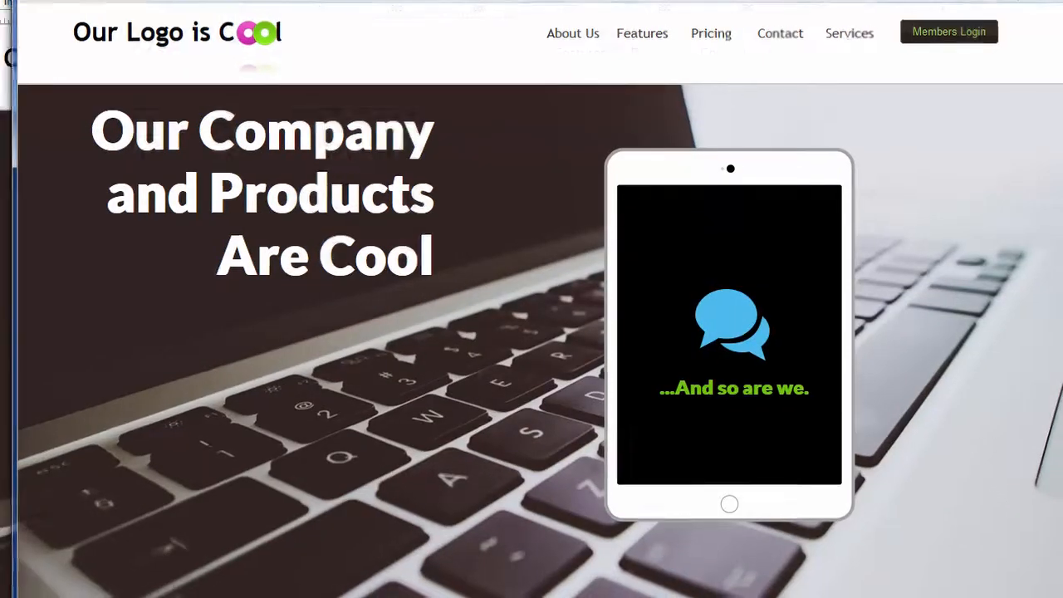
scroll("down", 3)
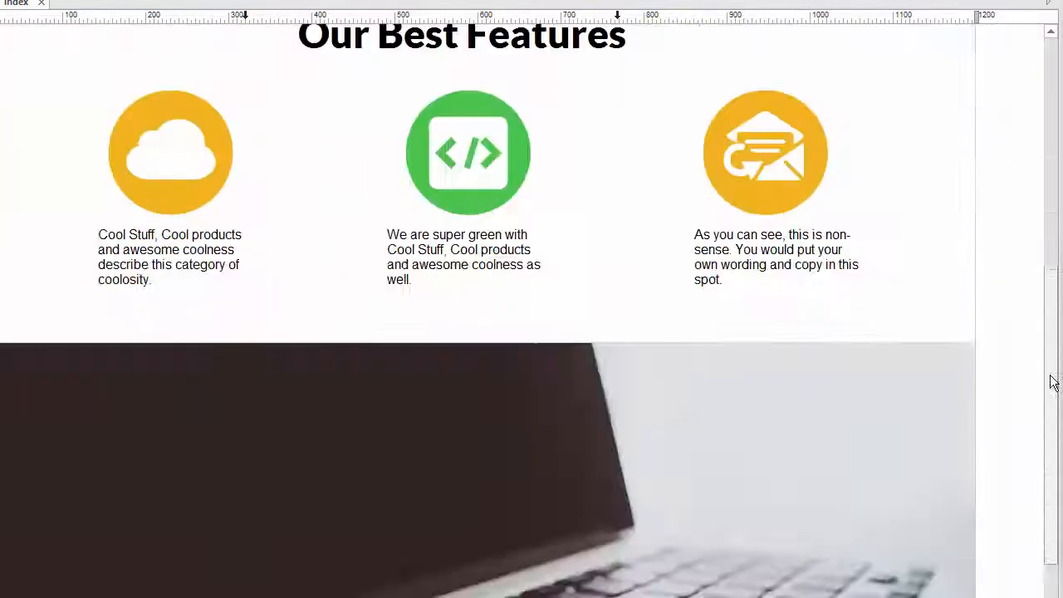
scroll("up", 3)
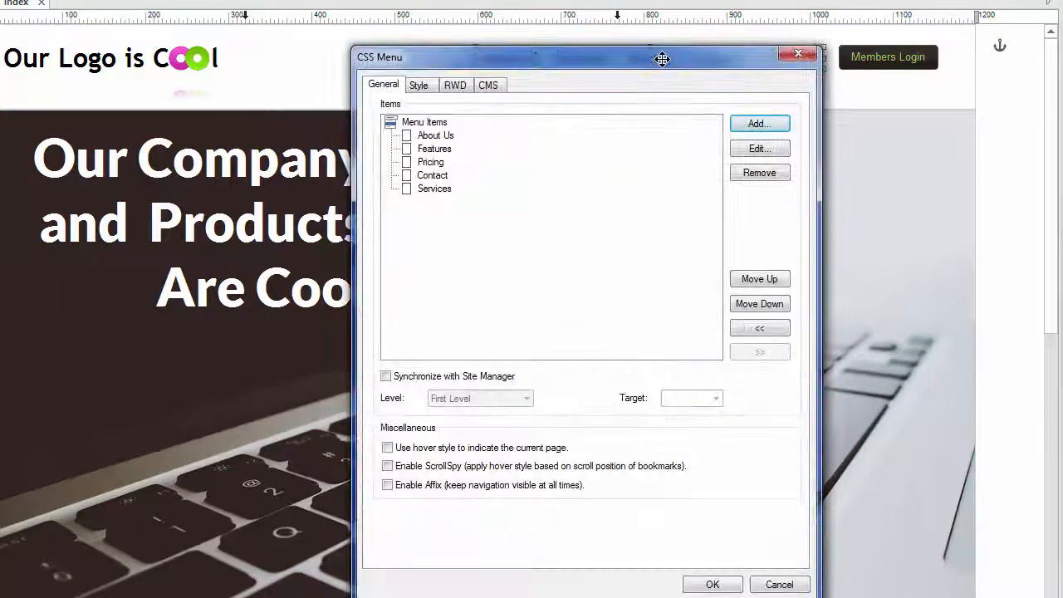
left_click_drag(662, 58, 570, 62)
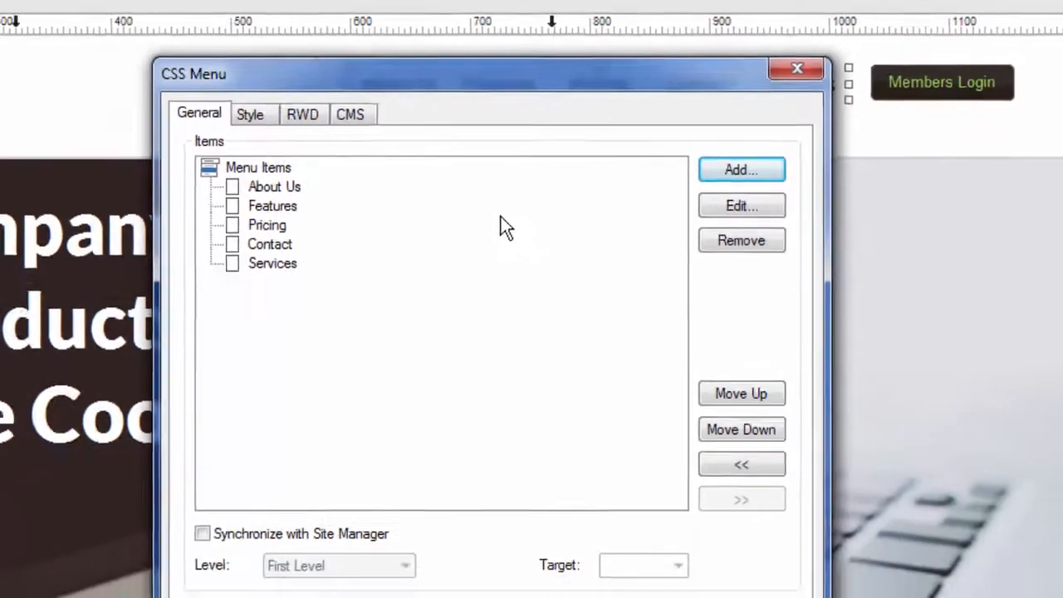
left_click(796, 68)
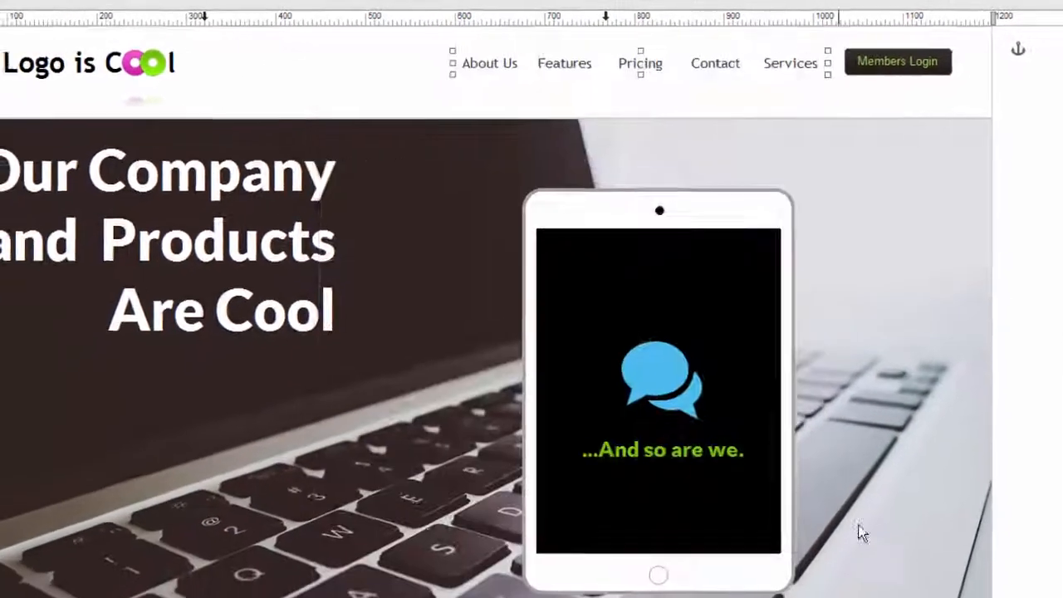
scroll("down", 3)
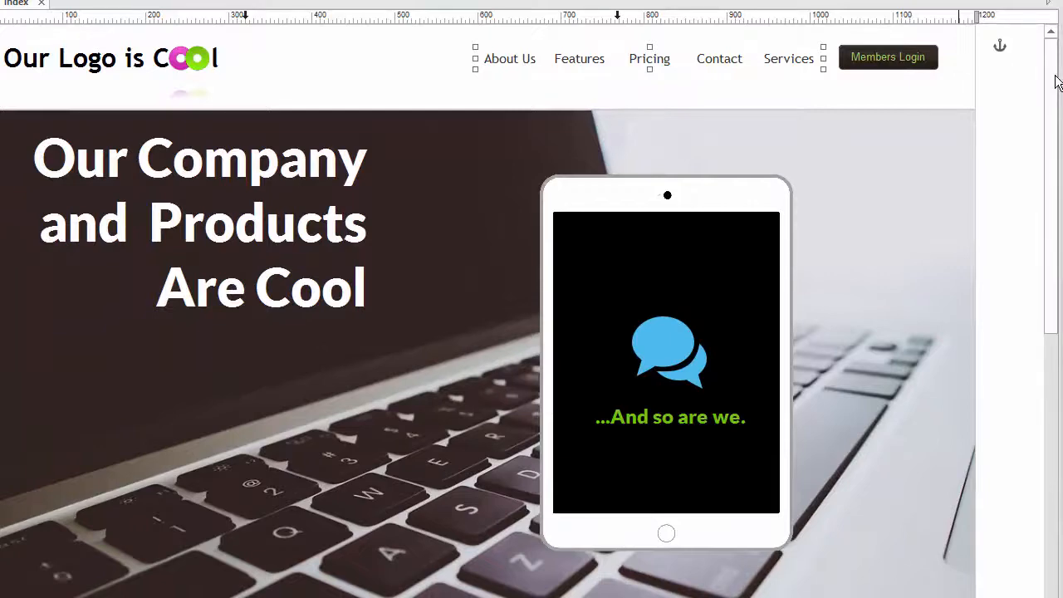
scroll("down", 3)
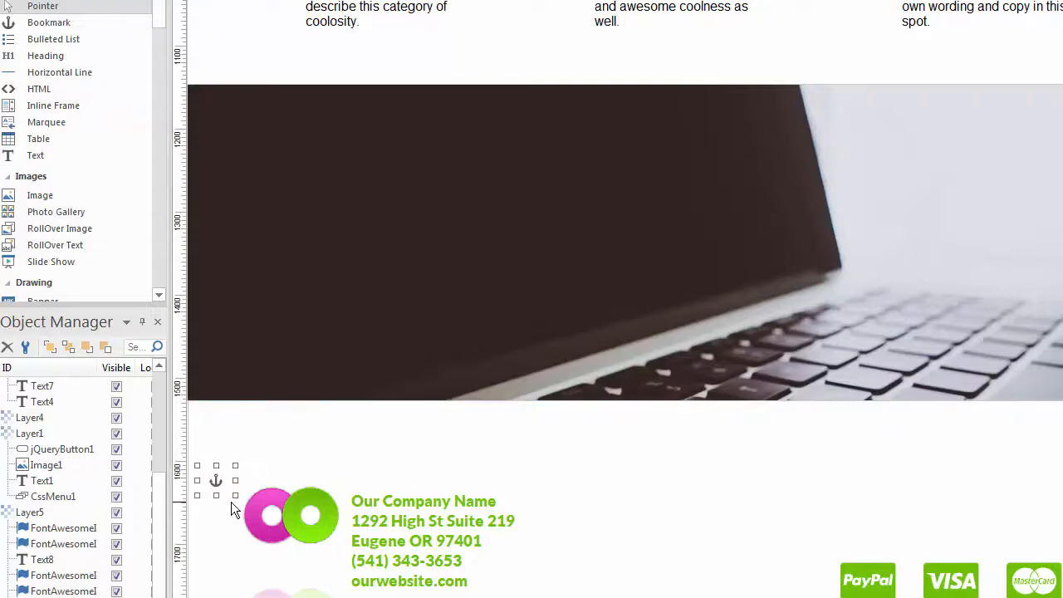
mouse_move(369, 334)
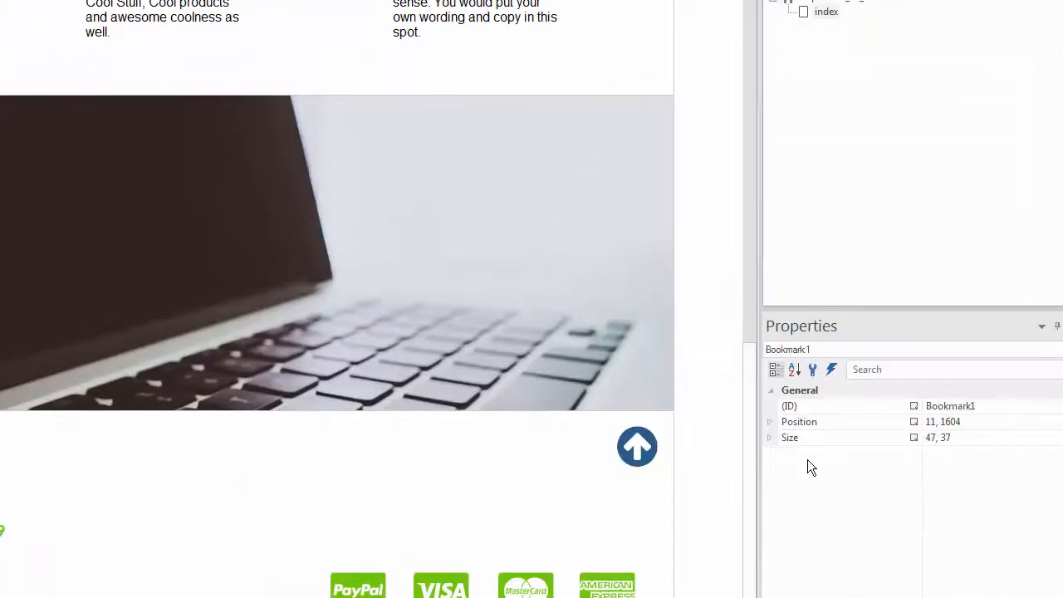
mouse_move(949, 422)
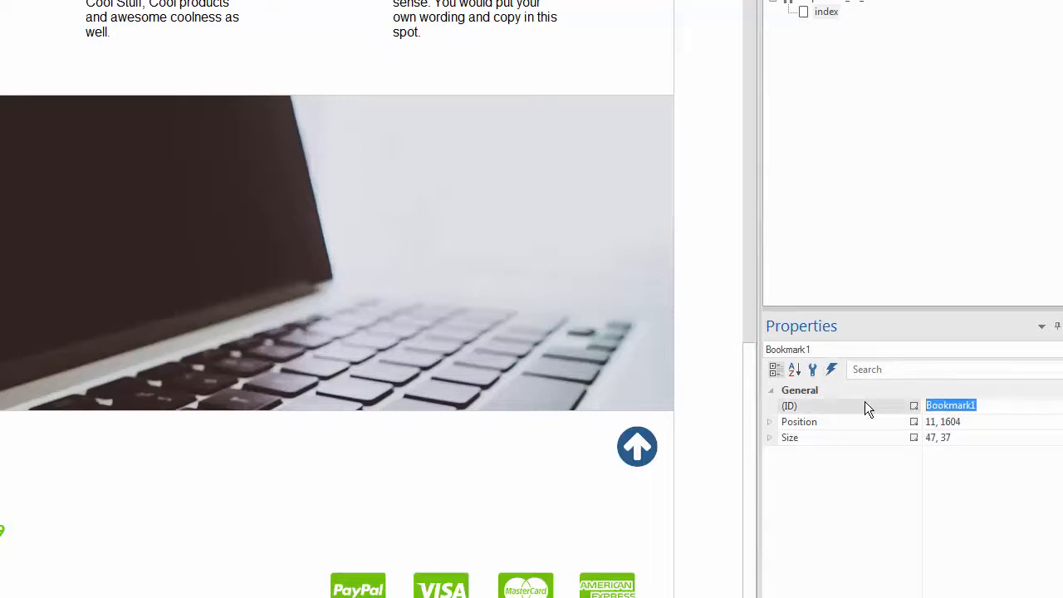
Enter 'bottom' as the footer bookmark's ID.
type("bottom")
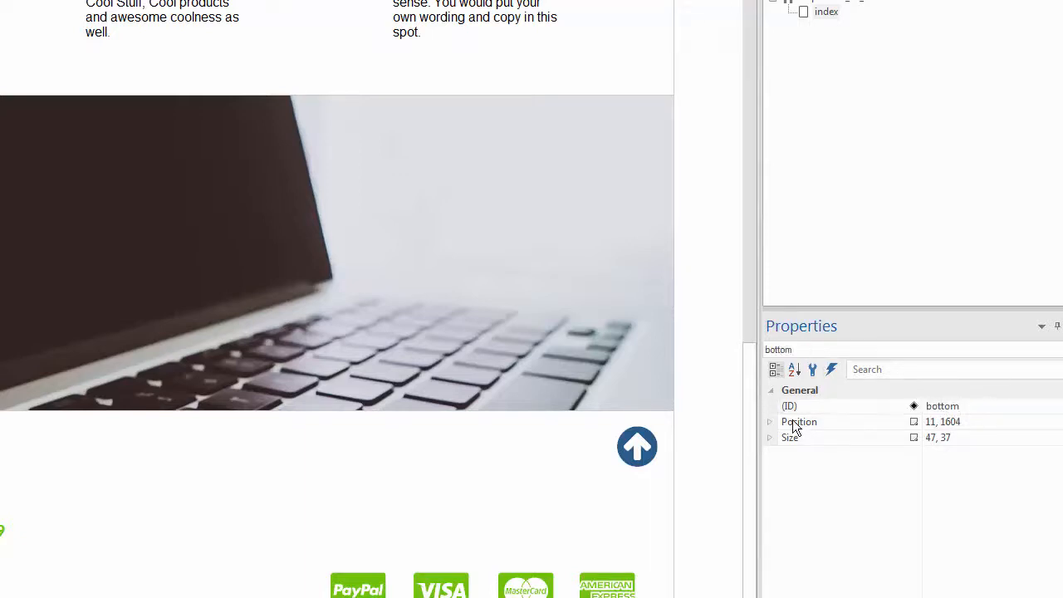
mouse_move(1042, 590)
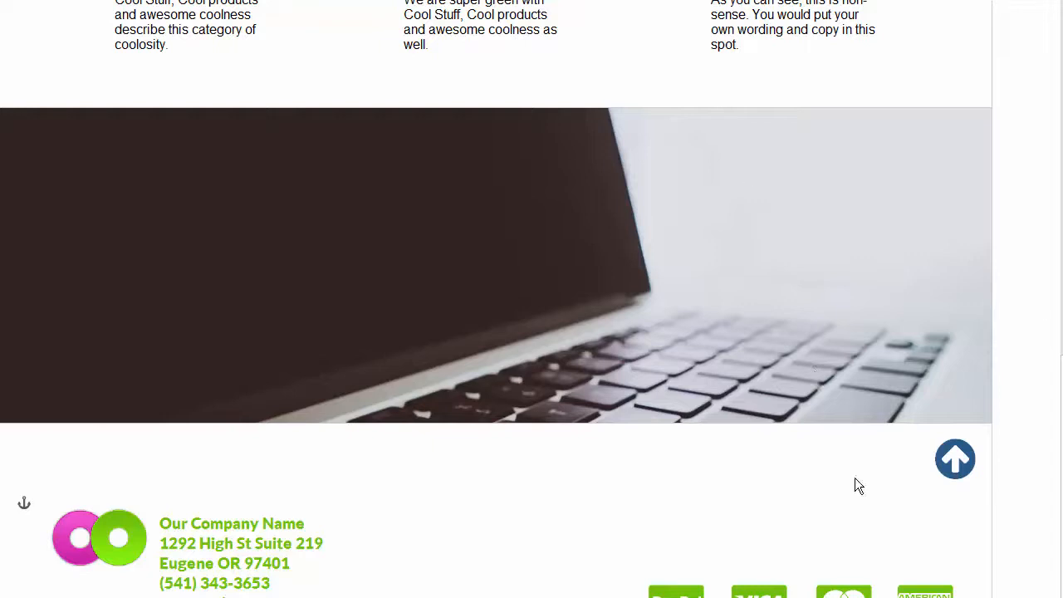
mouse_move(858, 485)
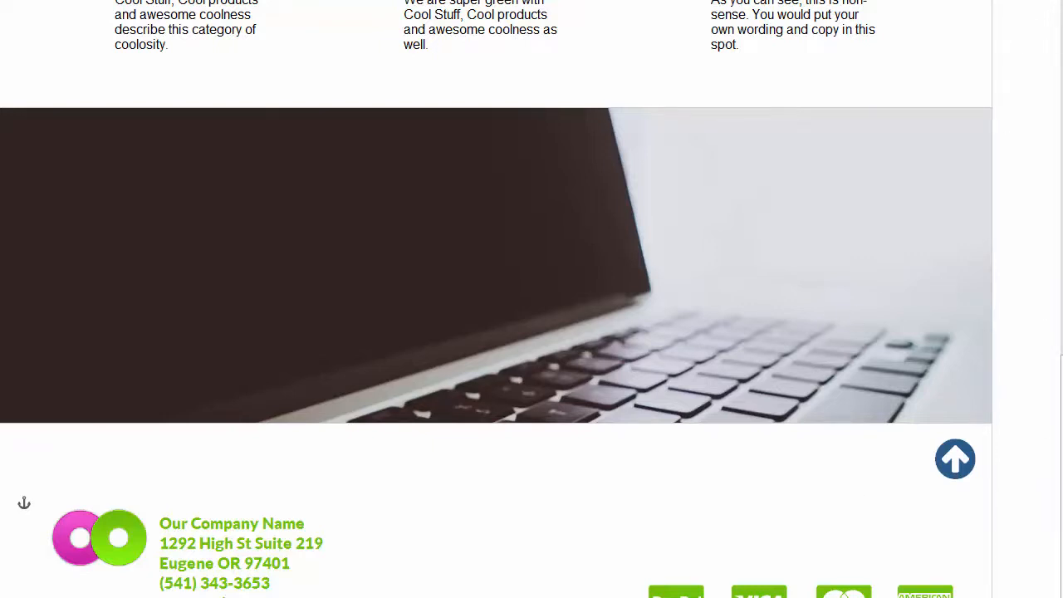
Edit the CSS menu's Contact item and open its bookmark list showing bottom and Top.
scroll("up", 3)
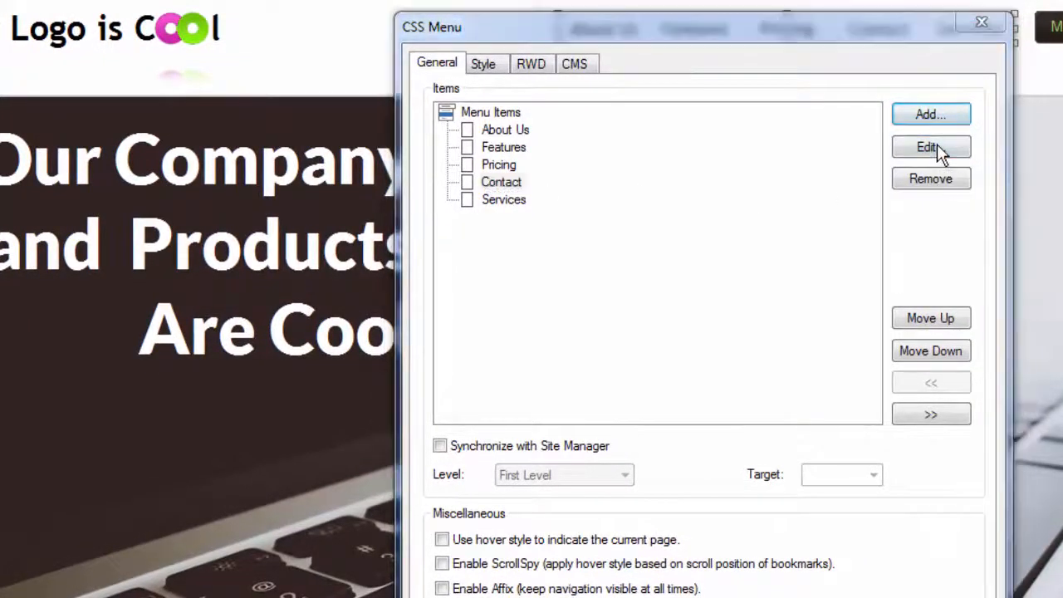
left_click(930, 147)
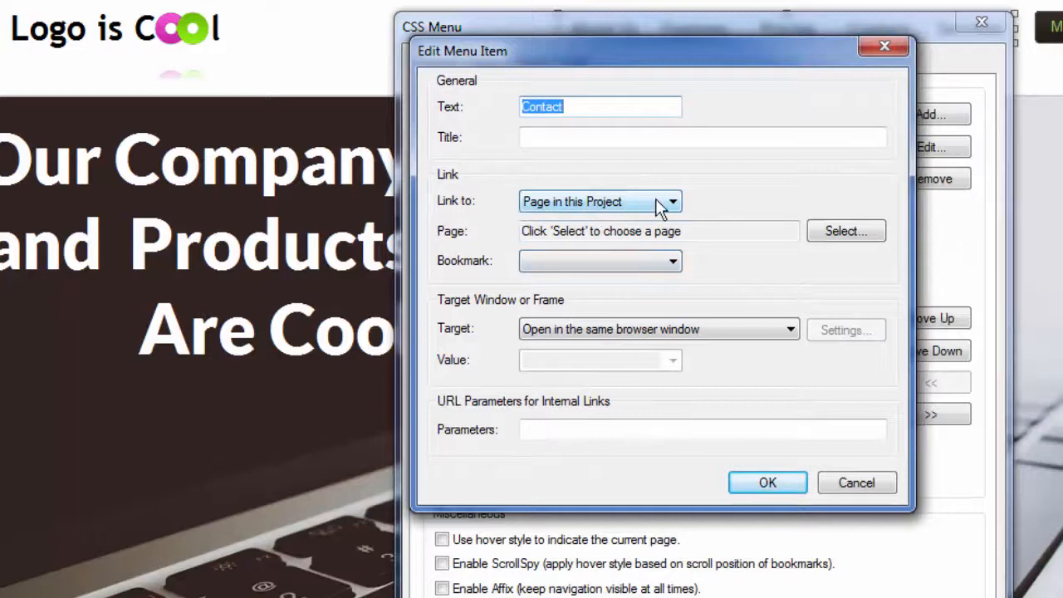
mouse_move(846, 231)
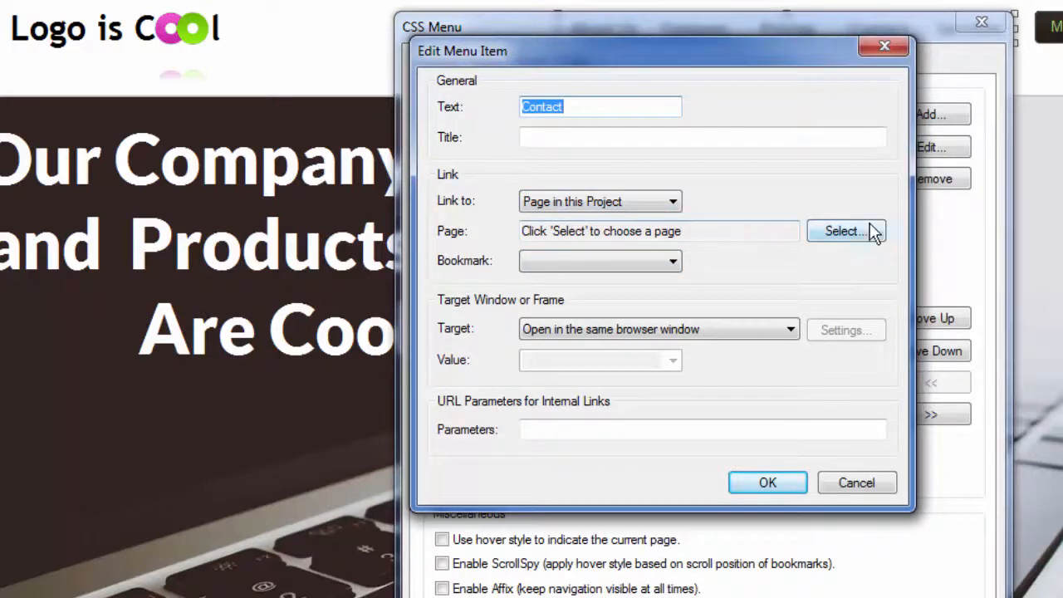
mouse_move(777, 273)
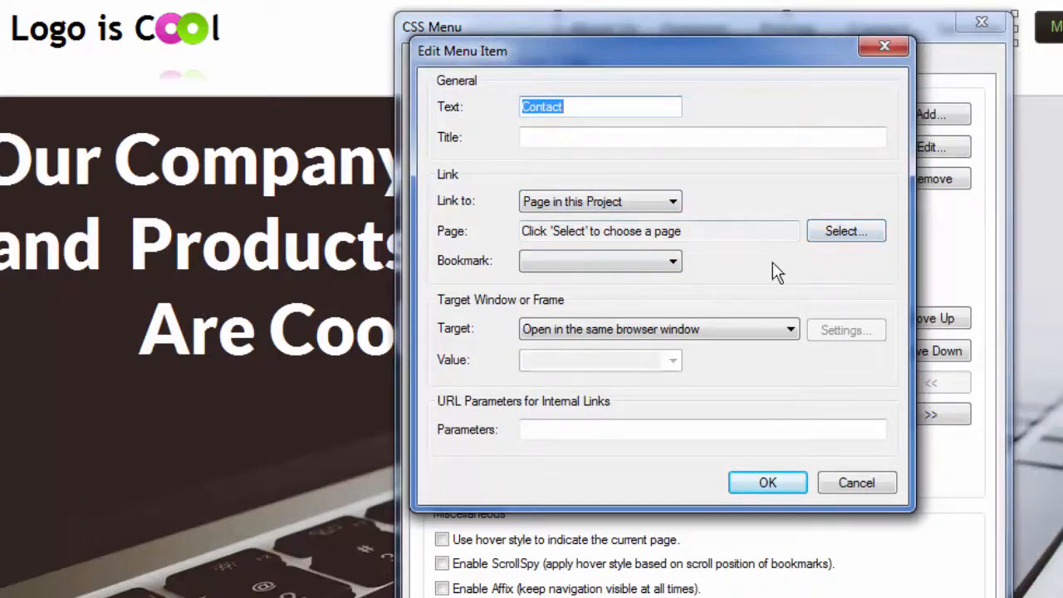
left_click(671, 260)
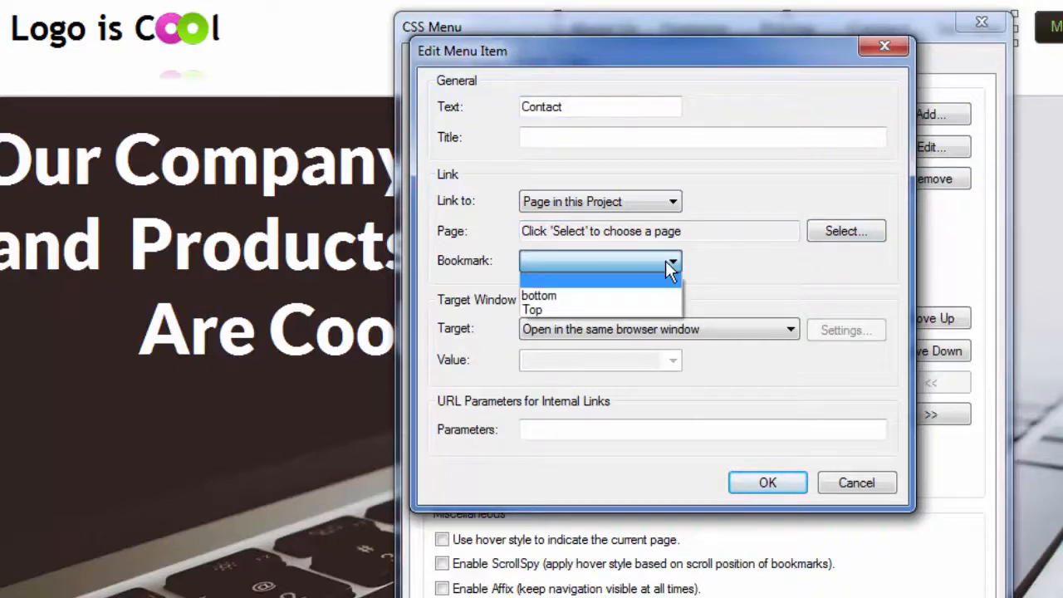
mouse_move(539, 297)
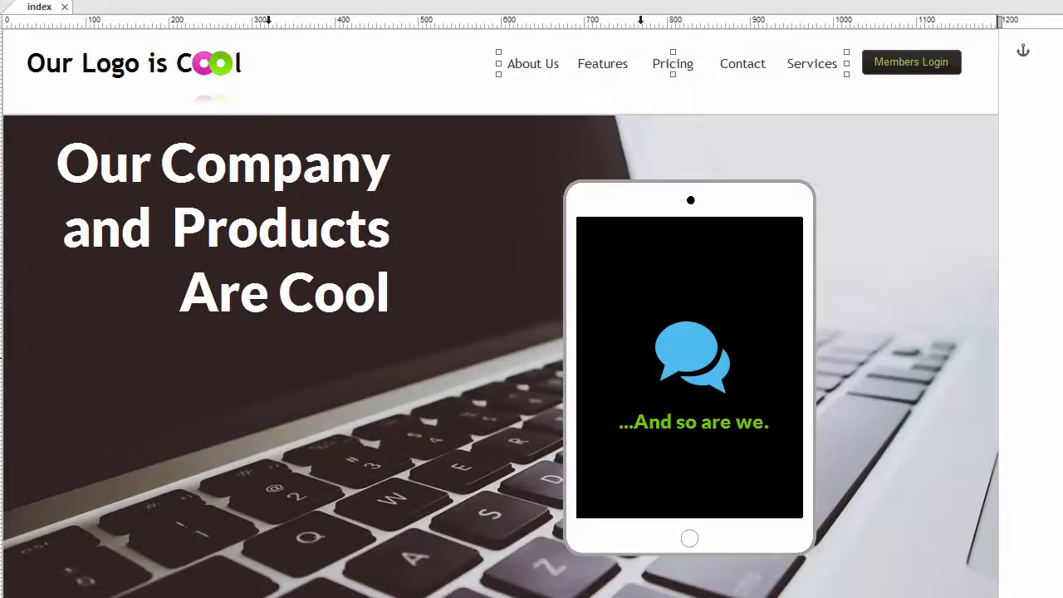
Tick Enable Smooth Scrolling for the footer bookmark 'bottom' and confirm with OK.
scroll("down", 3)
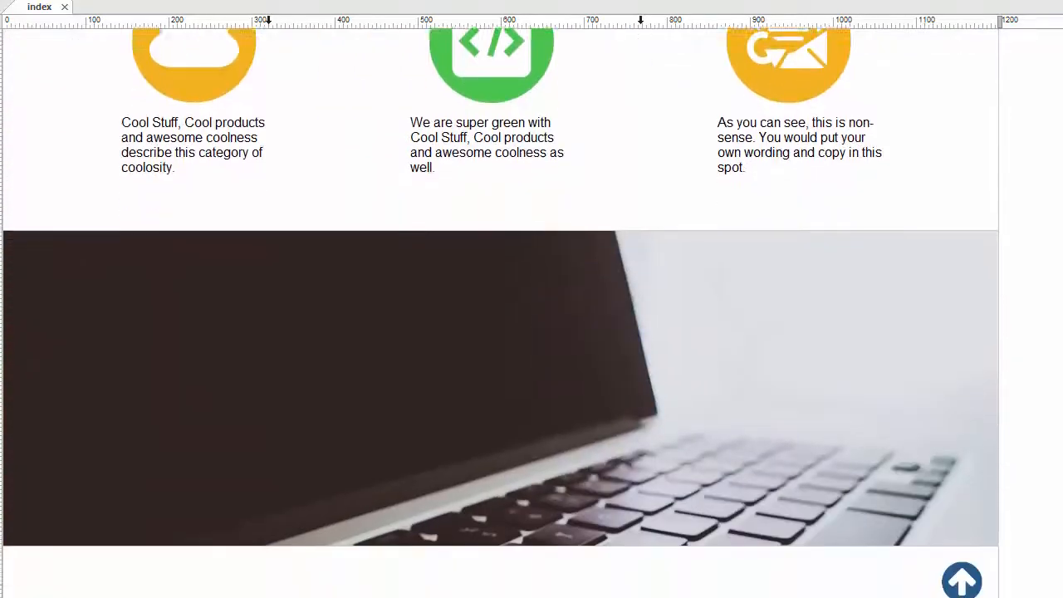
scroll("down", 3)
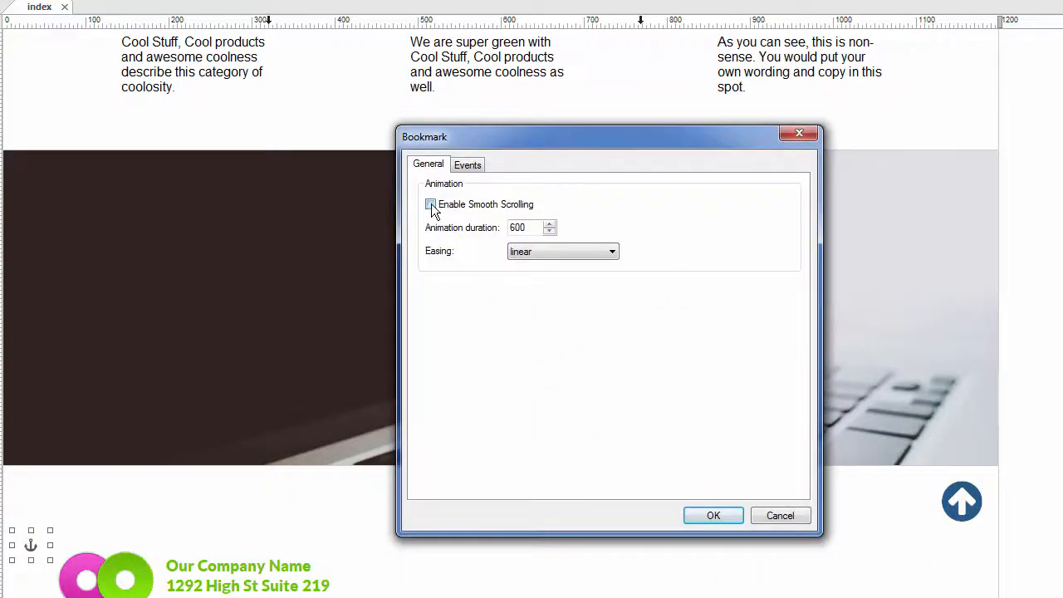
left_click(430, 204)
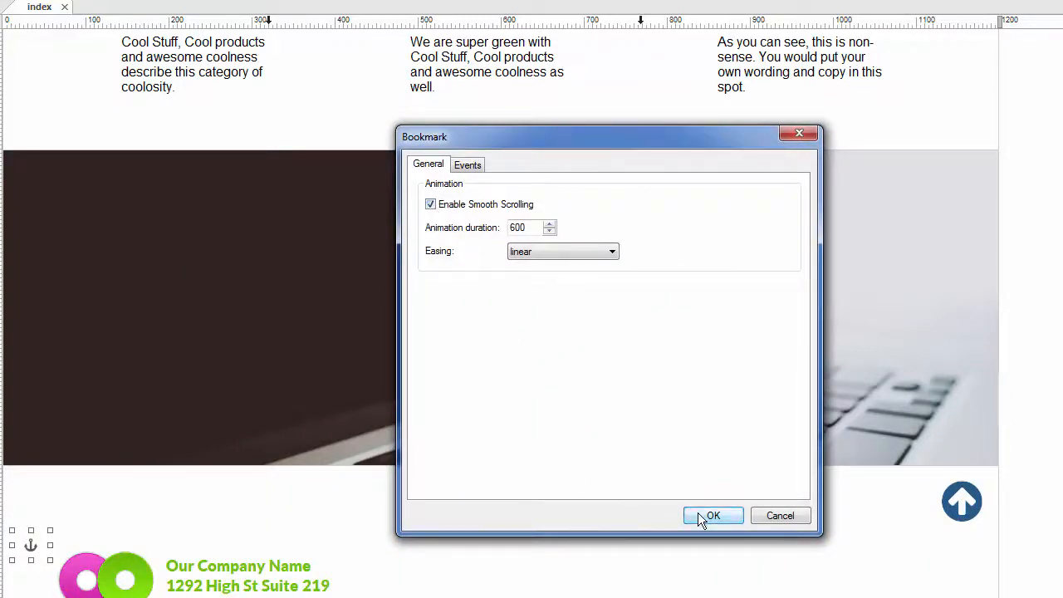
left_click(712, 515)
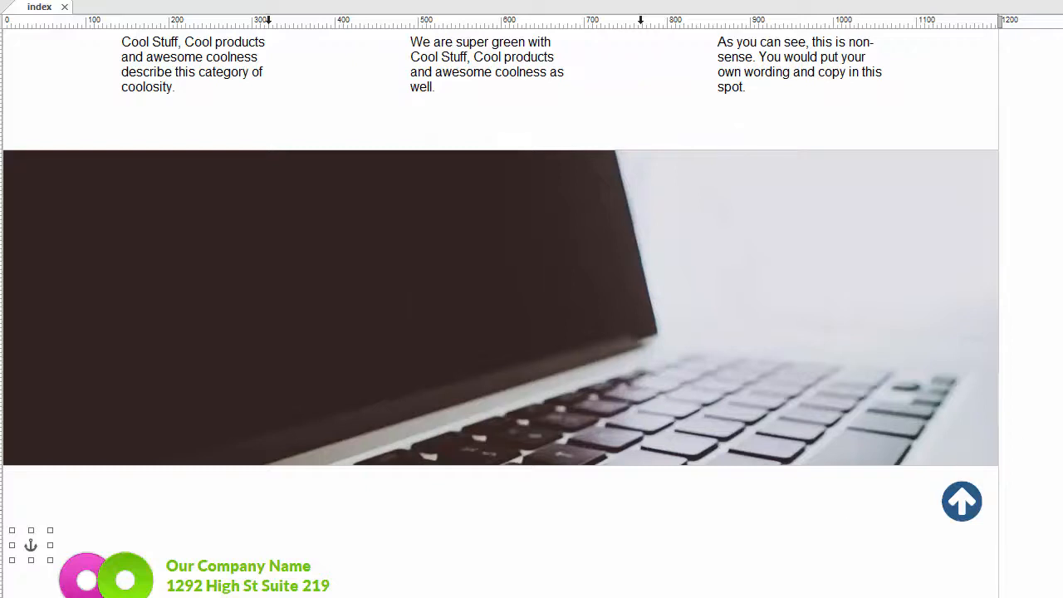
scroll("up", 3)
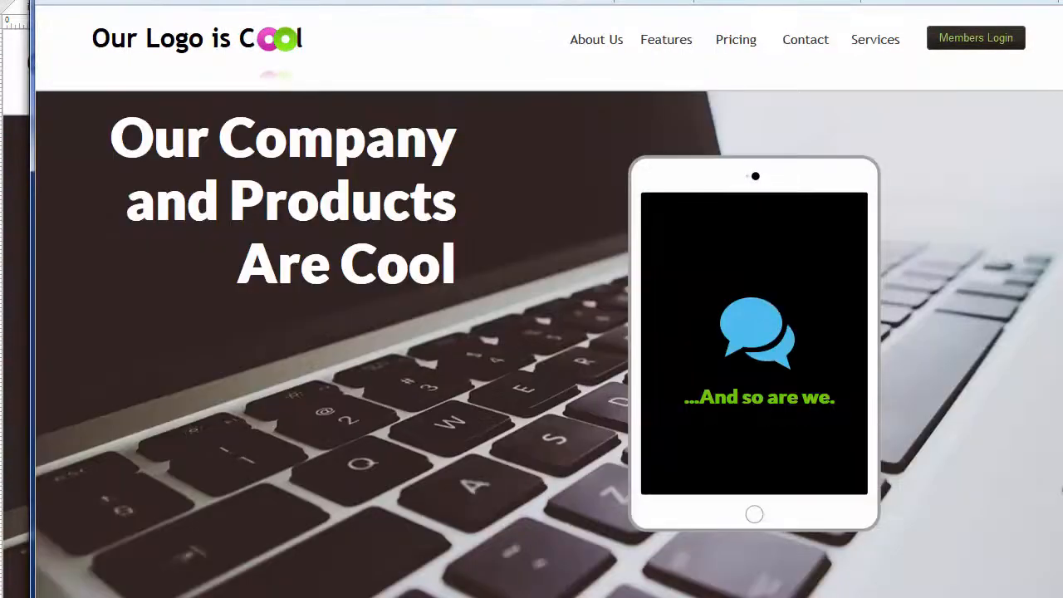
scroll("down", 3)
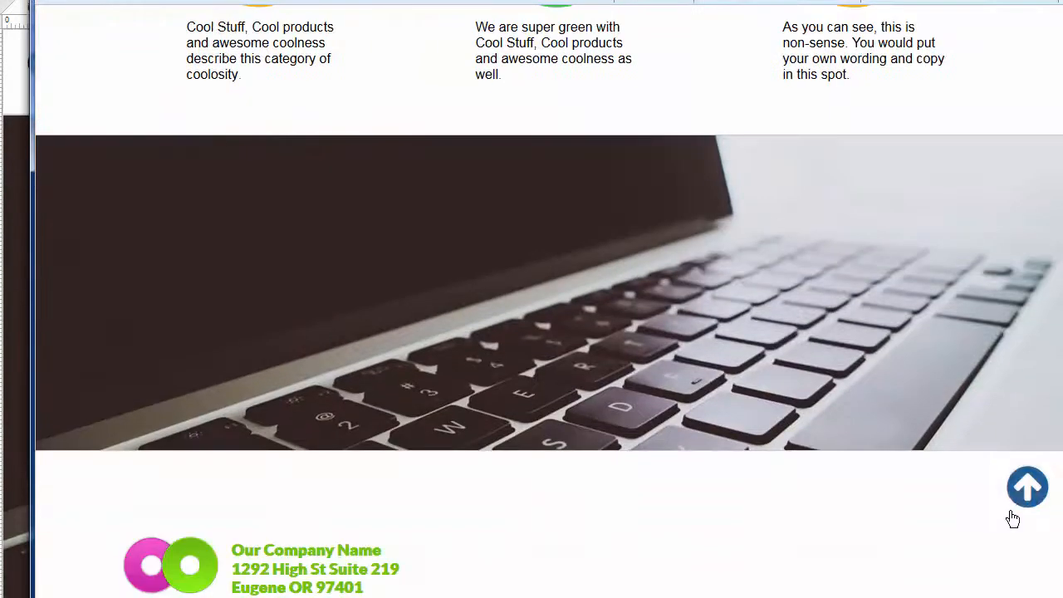
left_click(1027, 487)
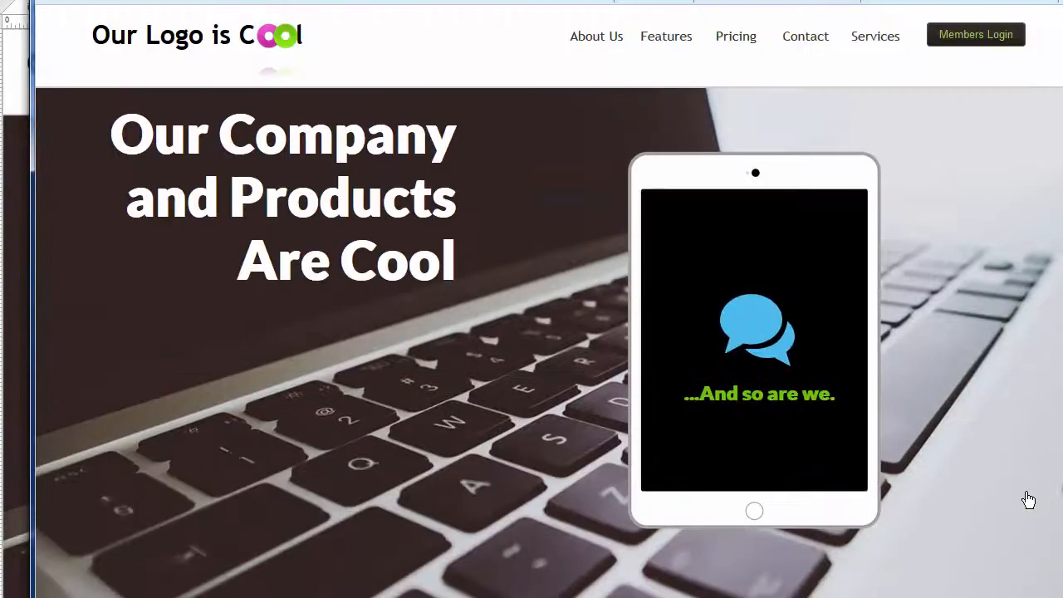
scroll("down", 3)
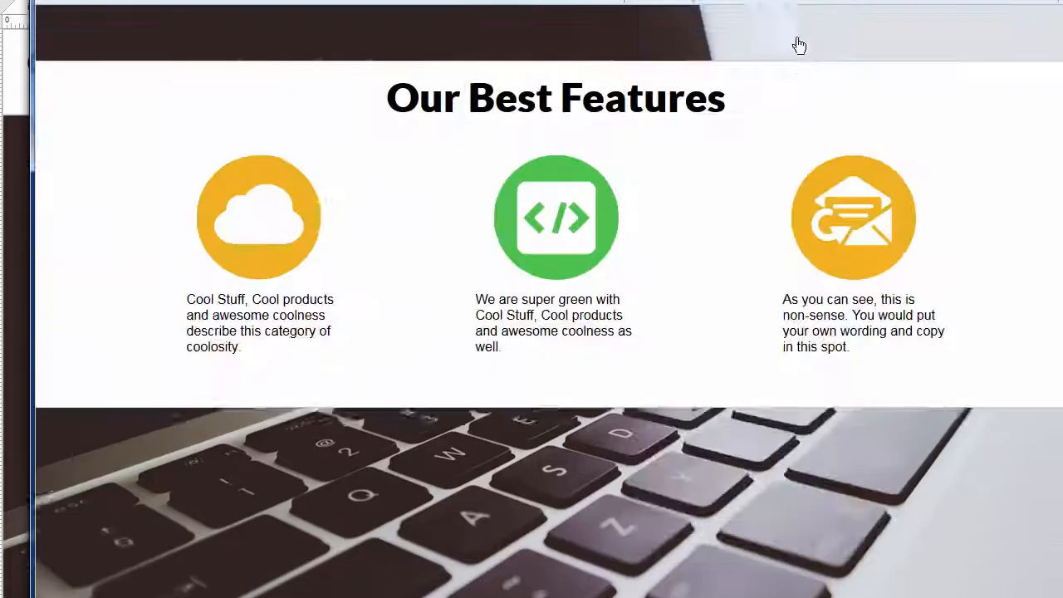
scroll("down", 3)
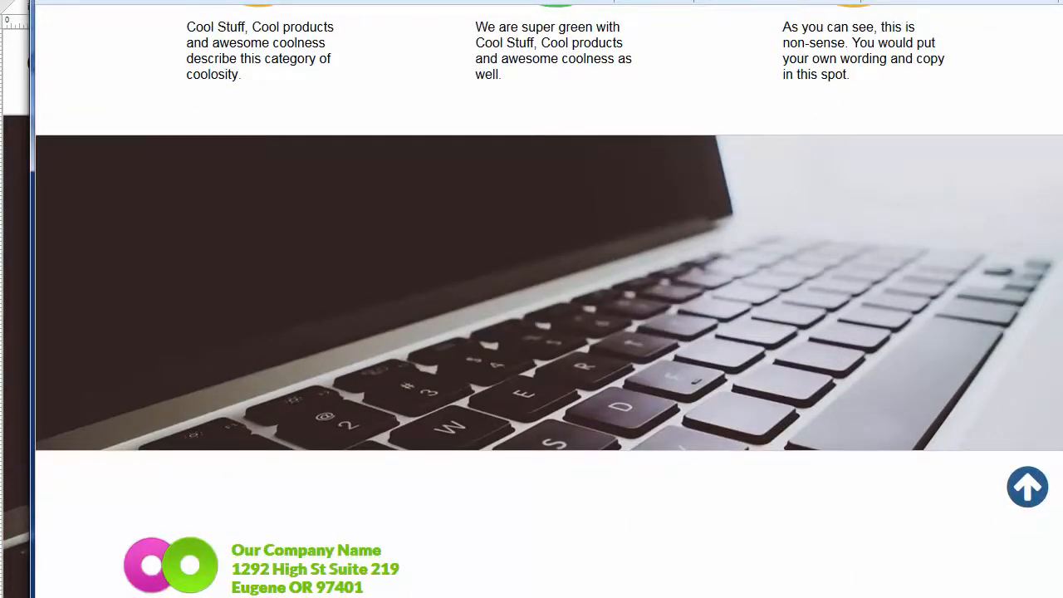
scroll("up", 3)
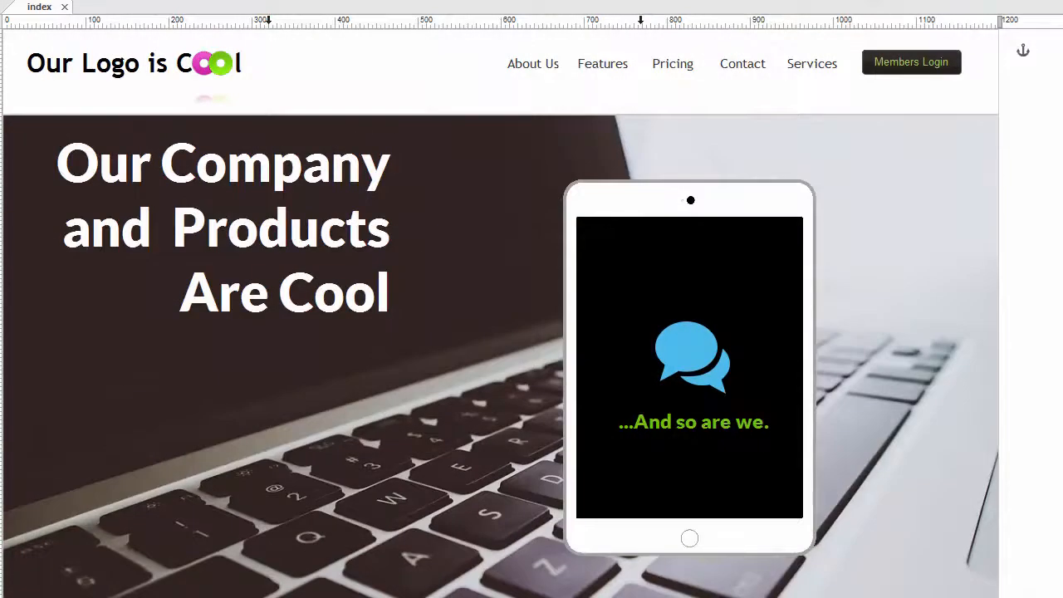
mouse_move(952, 324)
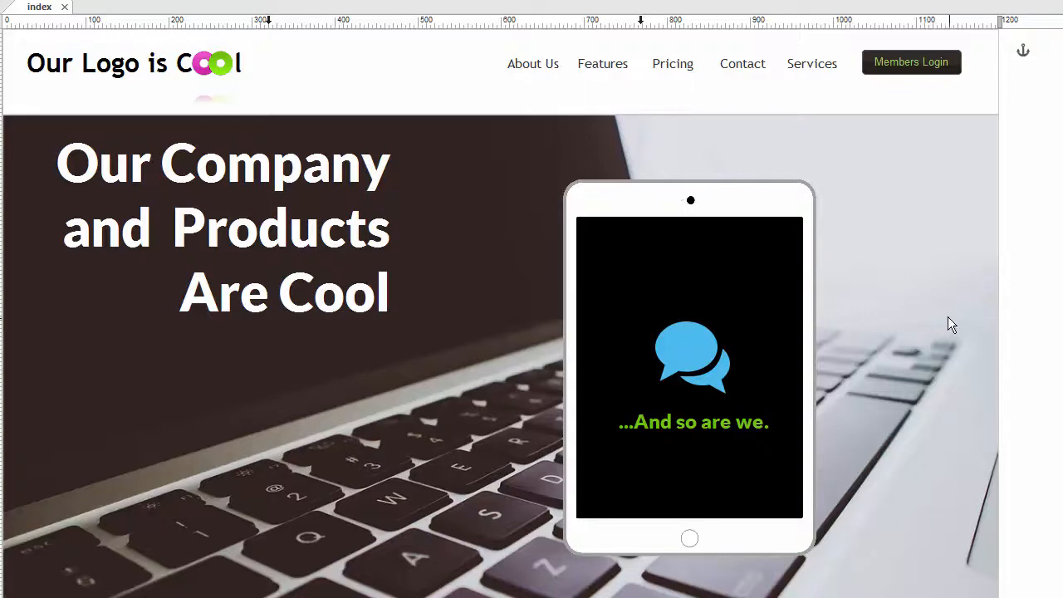